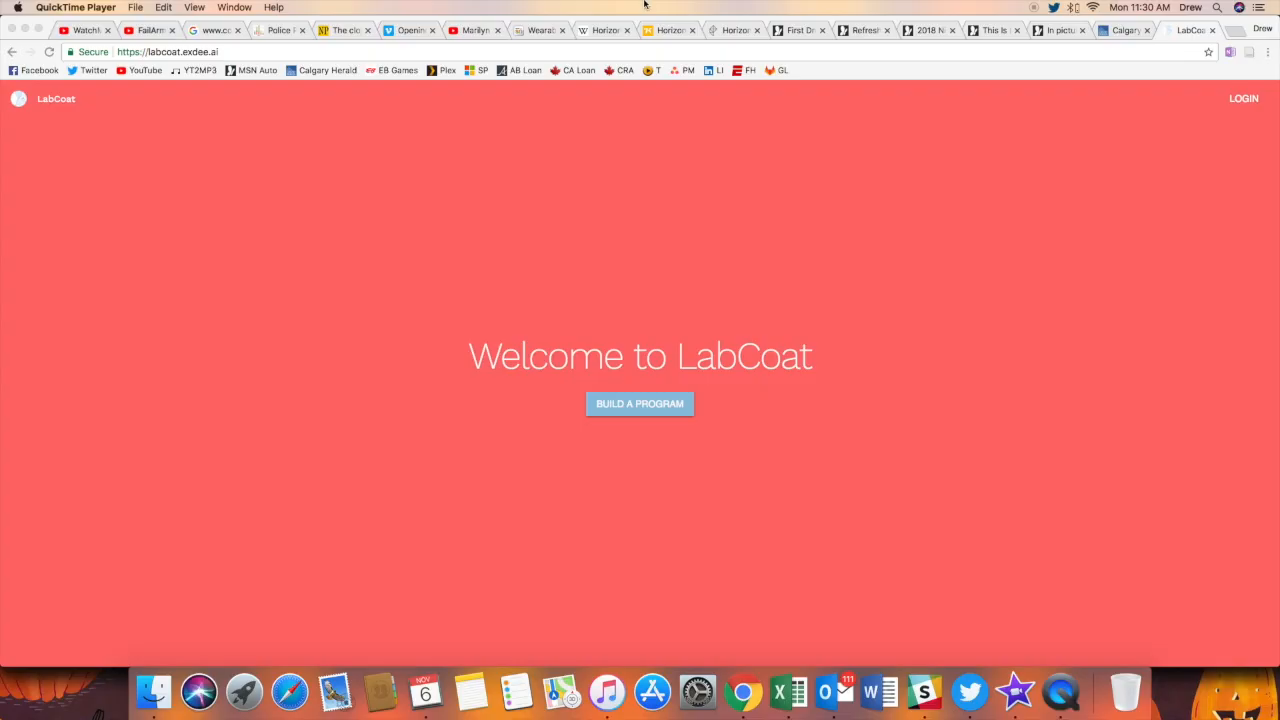
pyautogui.moveTo(1184, 518)
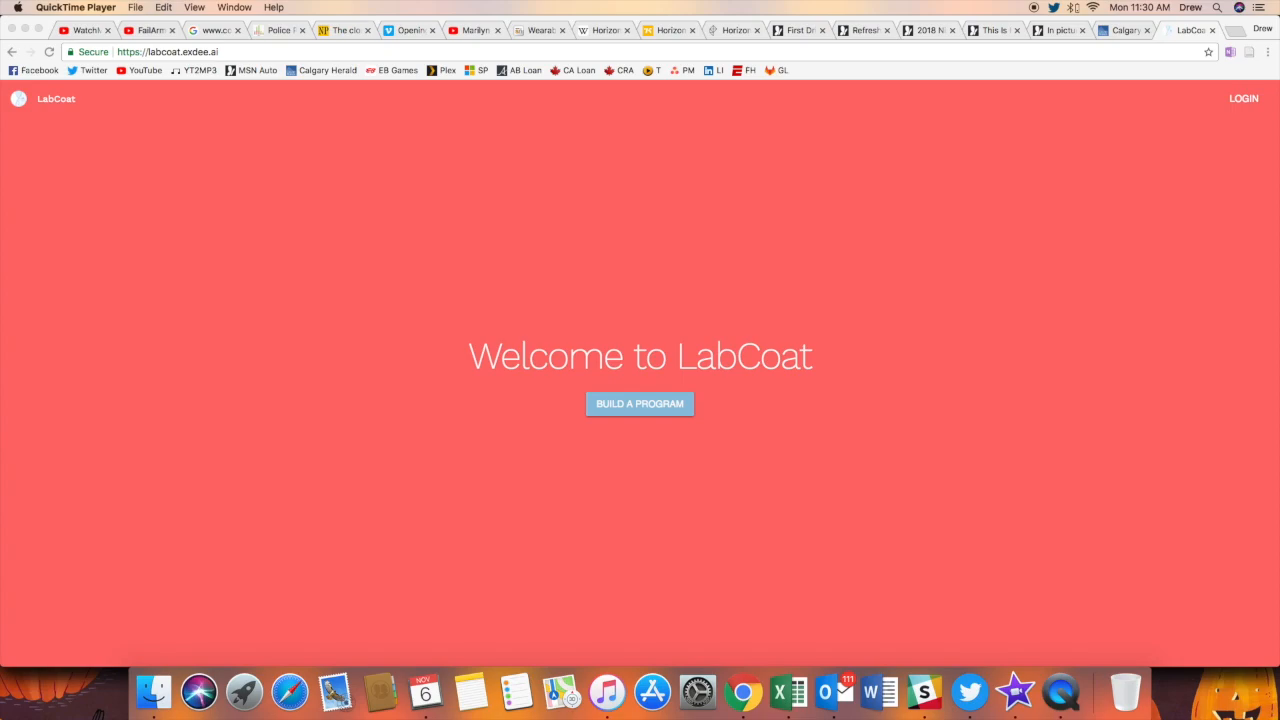
pyautogui.moveTo(1128, 544)
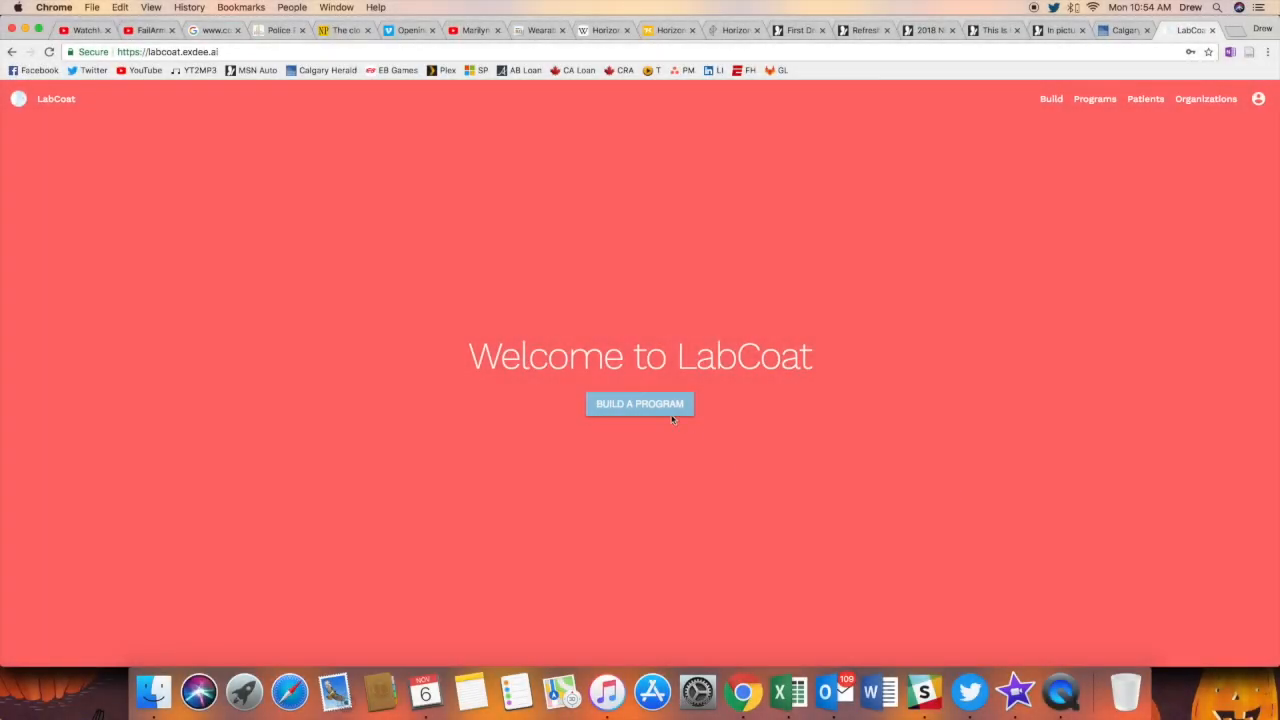
# Start a new program titled test123 and enter survey ID survey123 in the builder.
pyautogui.click(640, 404)
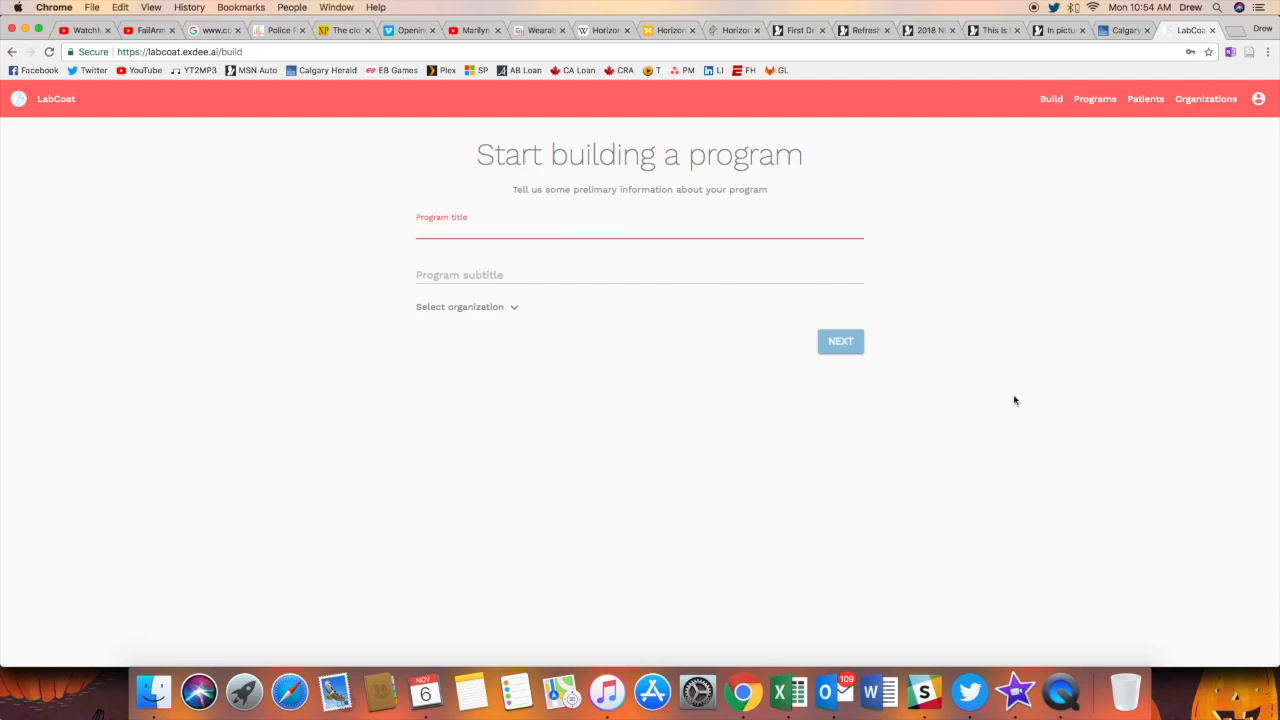
pyautogui.write('test123')
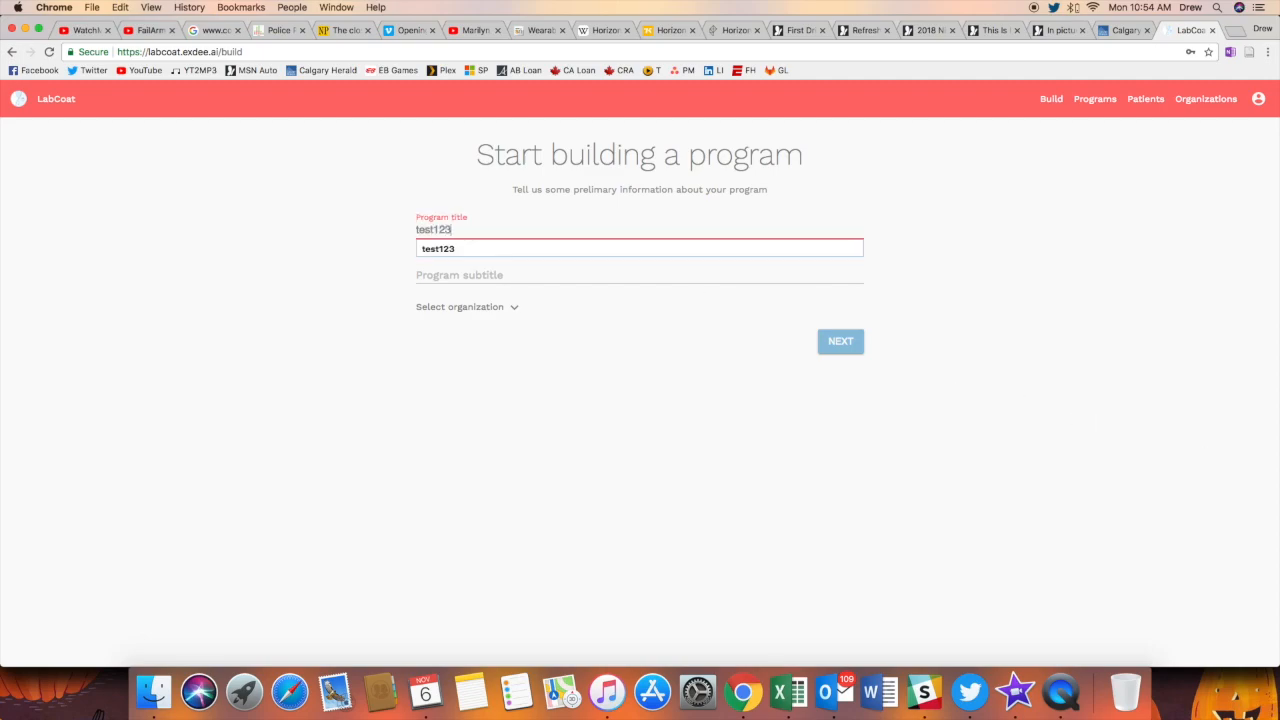
pyautogui.write('test12')
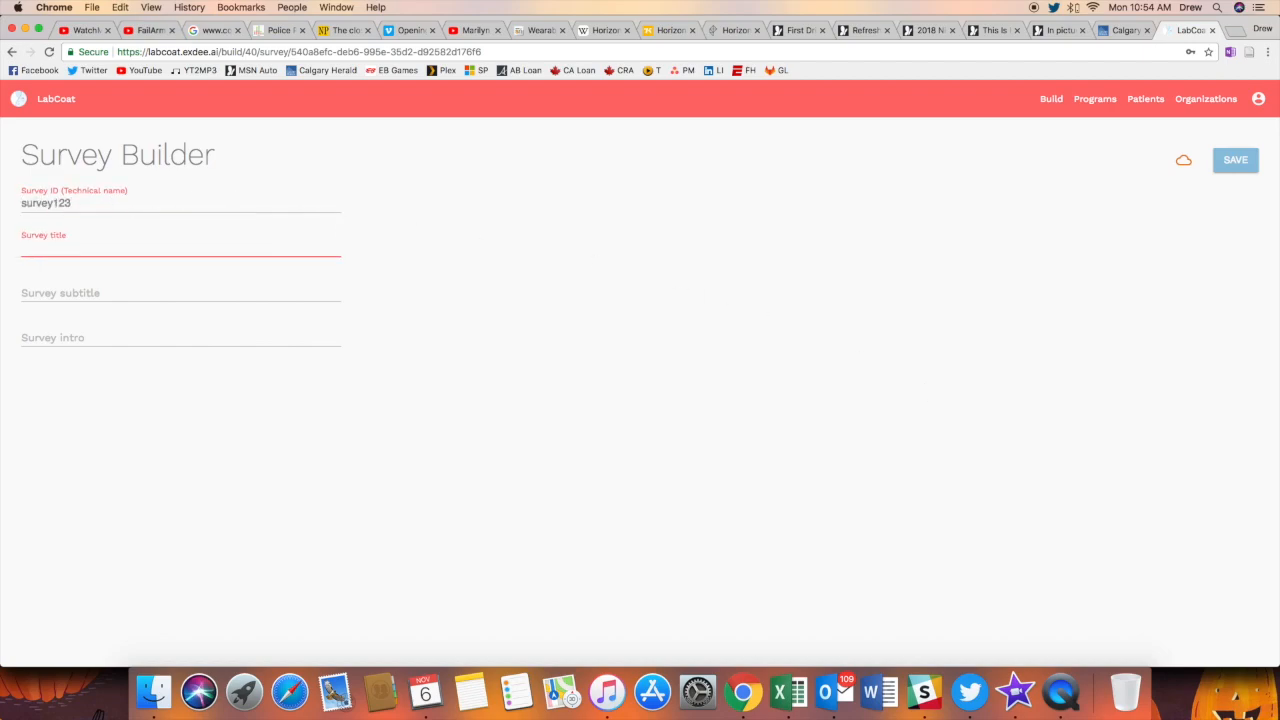
# Fill in survey title testsurvey, subtitle test1 and intro hello patients.
pyautogui.write('testsurvey')
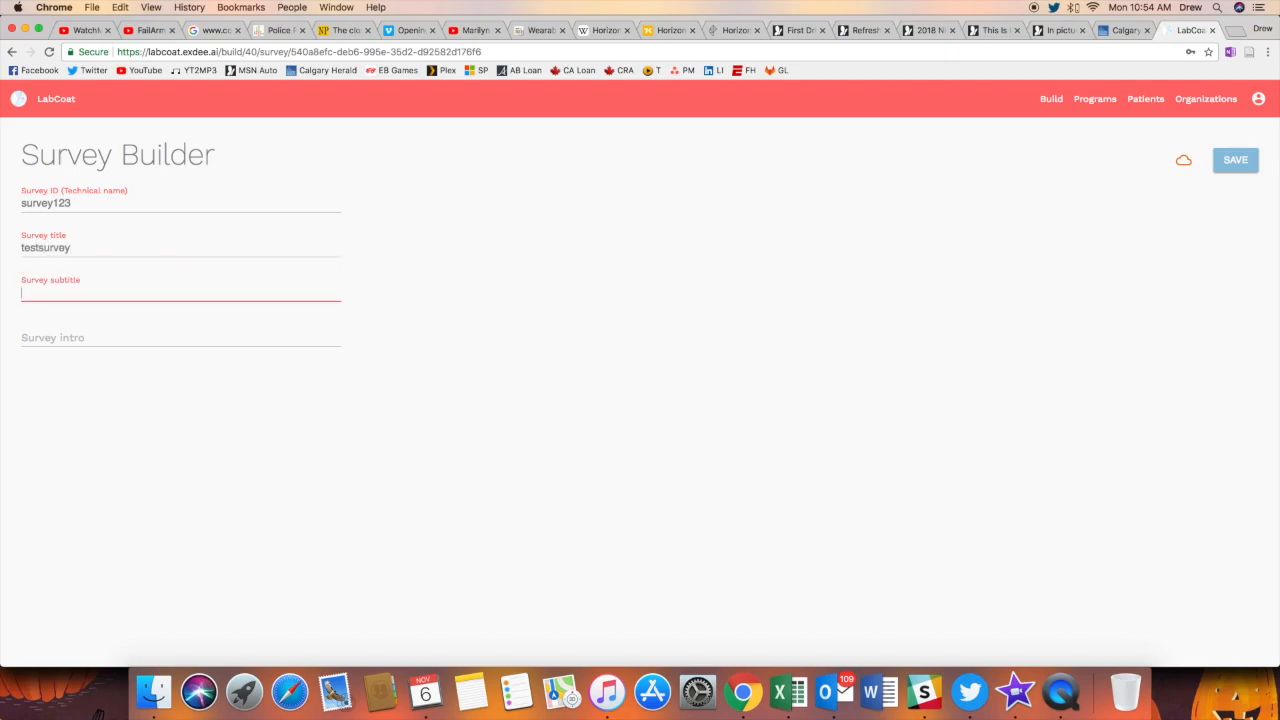
pyautogui.write('test1')
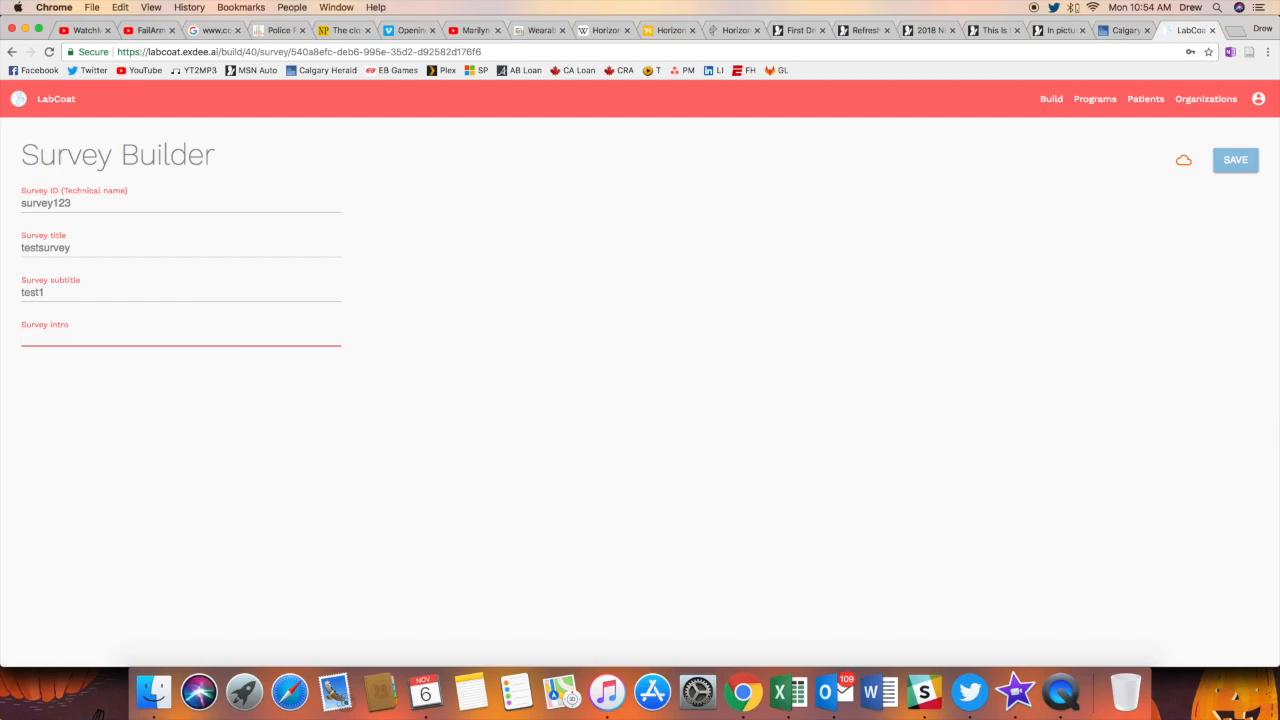
pyautogui.write('hello p')
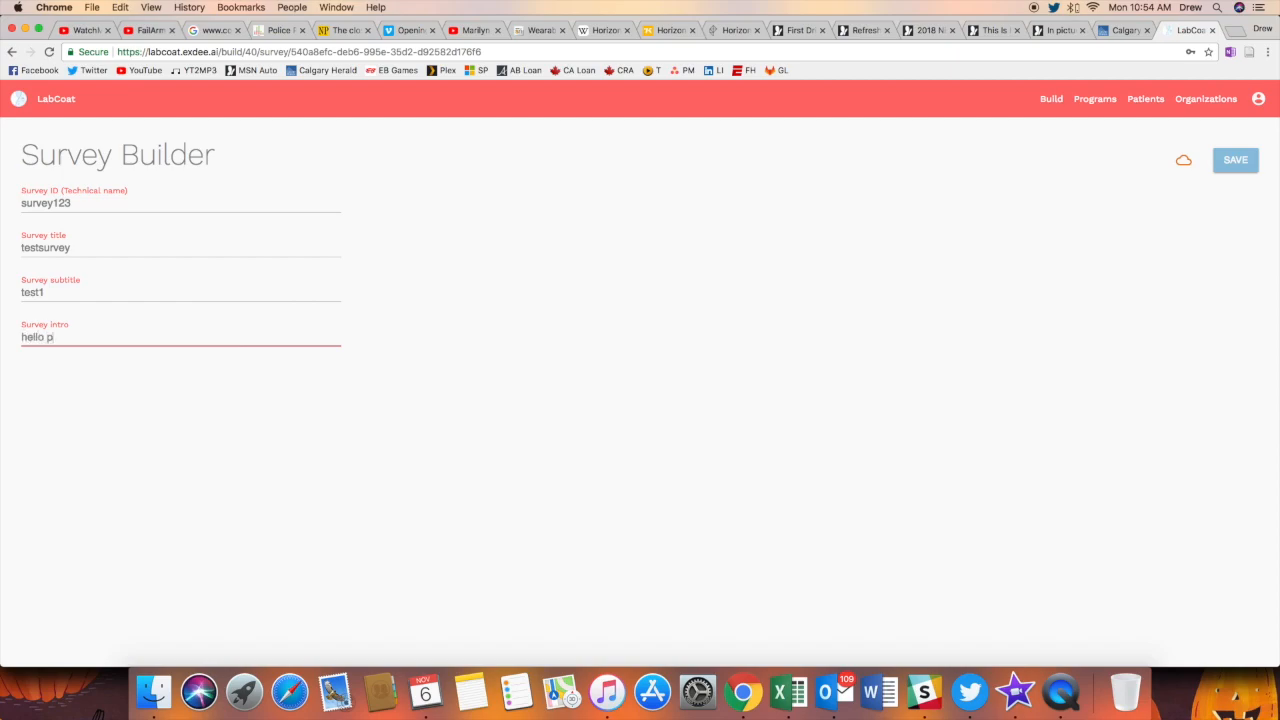
pyautogui.write('atients')
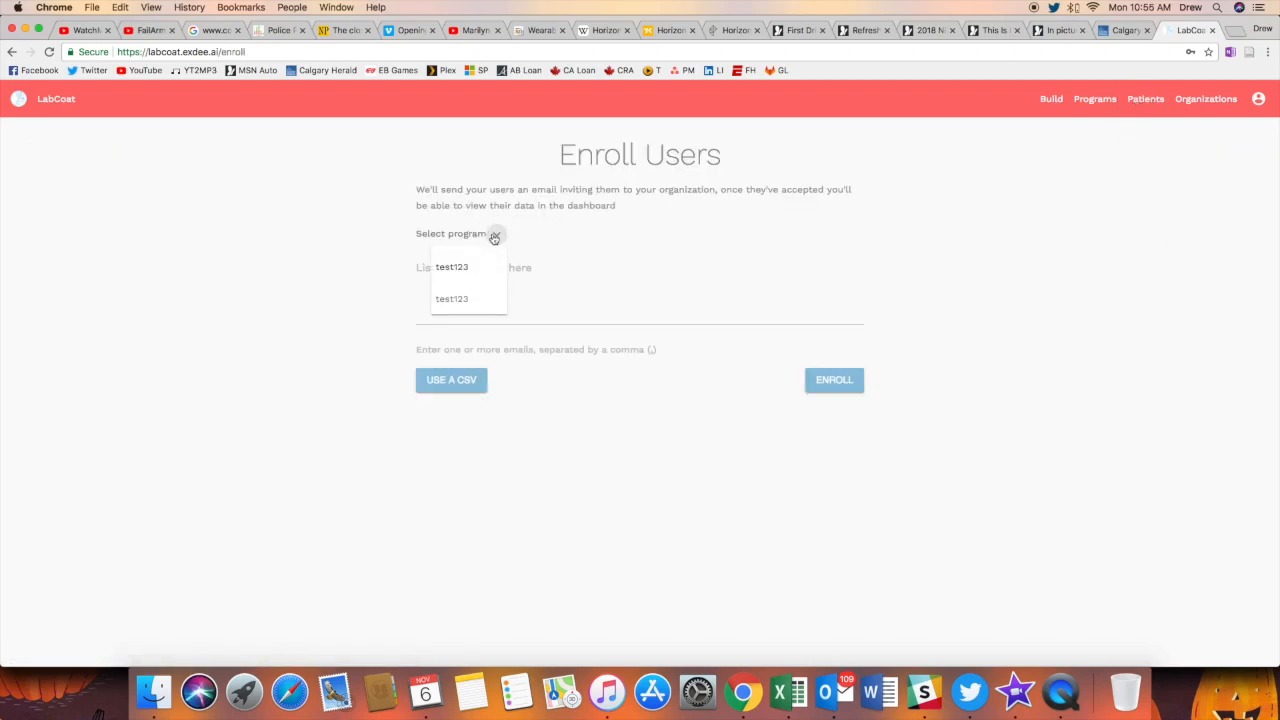
# Select test123 as the enrollment program and try the CSV option before cancelling it.
pyautogui.click(452, 268)
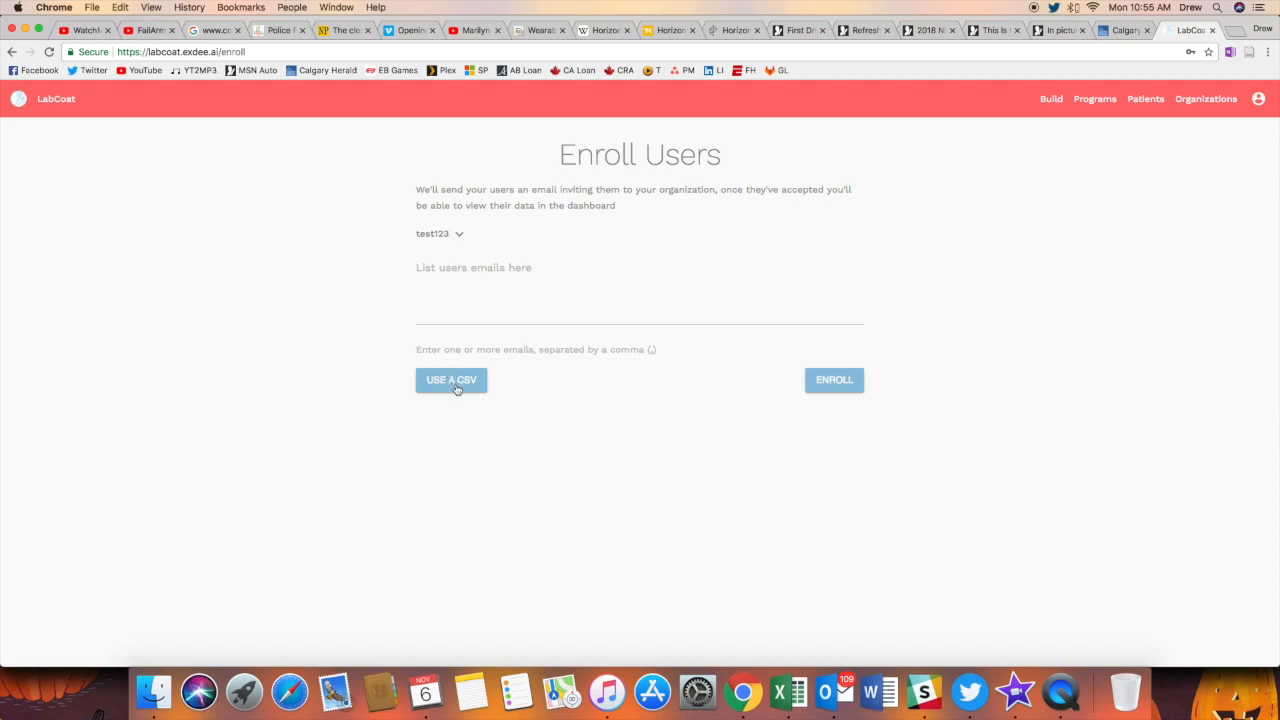
pyautogui.moveTo(488, 336)
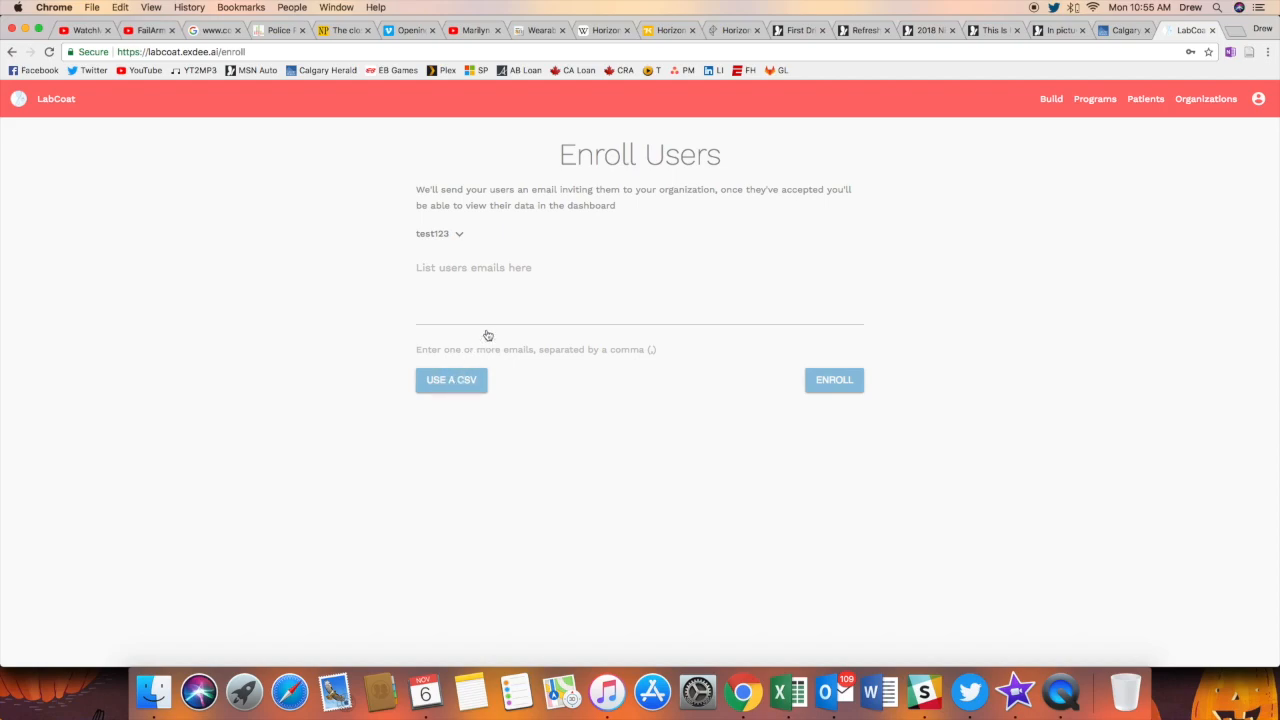
pyautogui.click(450, 380)
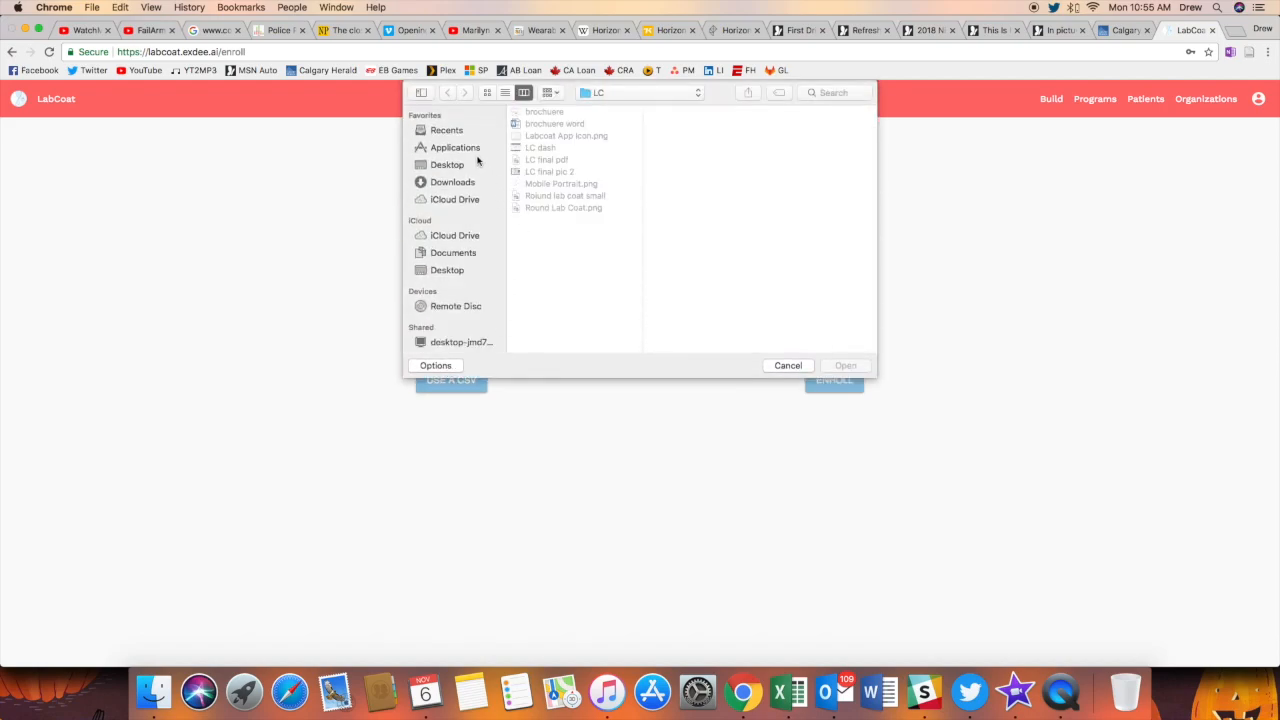
pyautogui.click(448, 164)
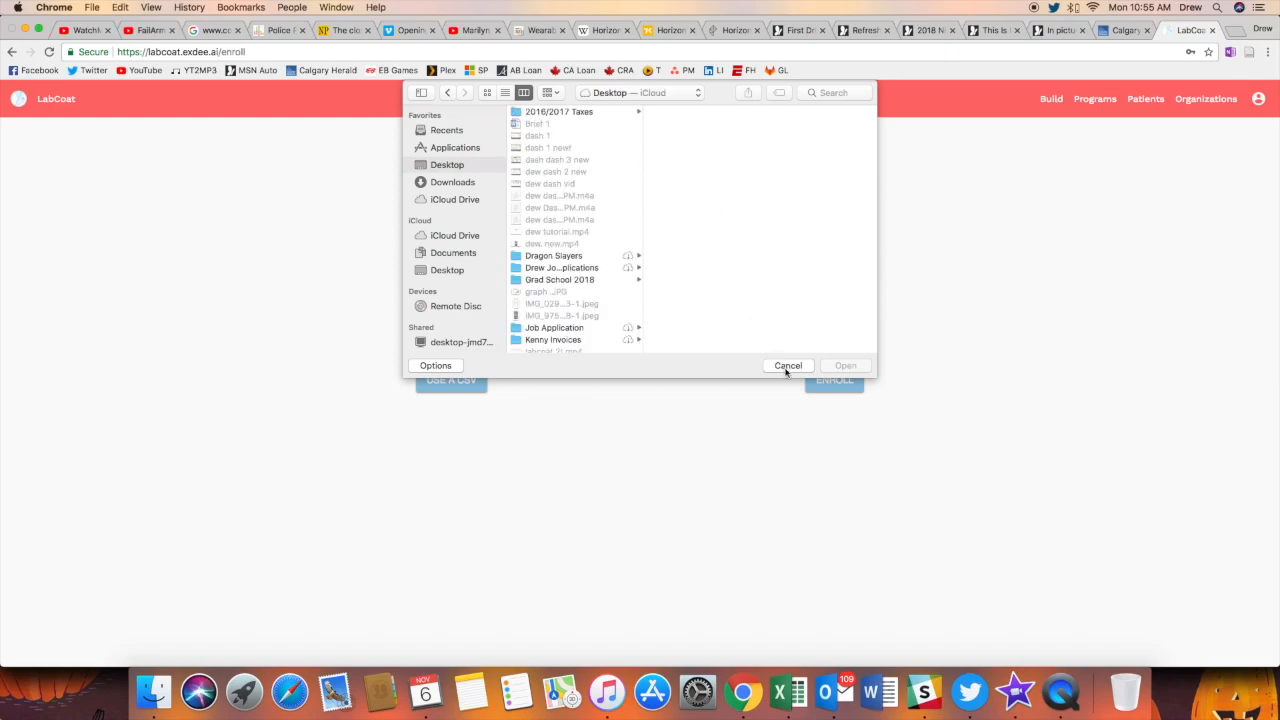
pyautogui.click(788, 364)
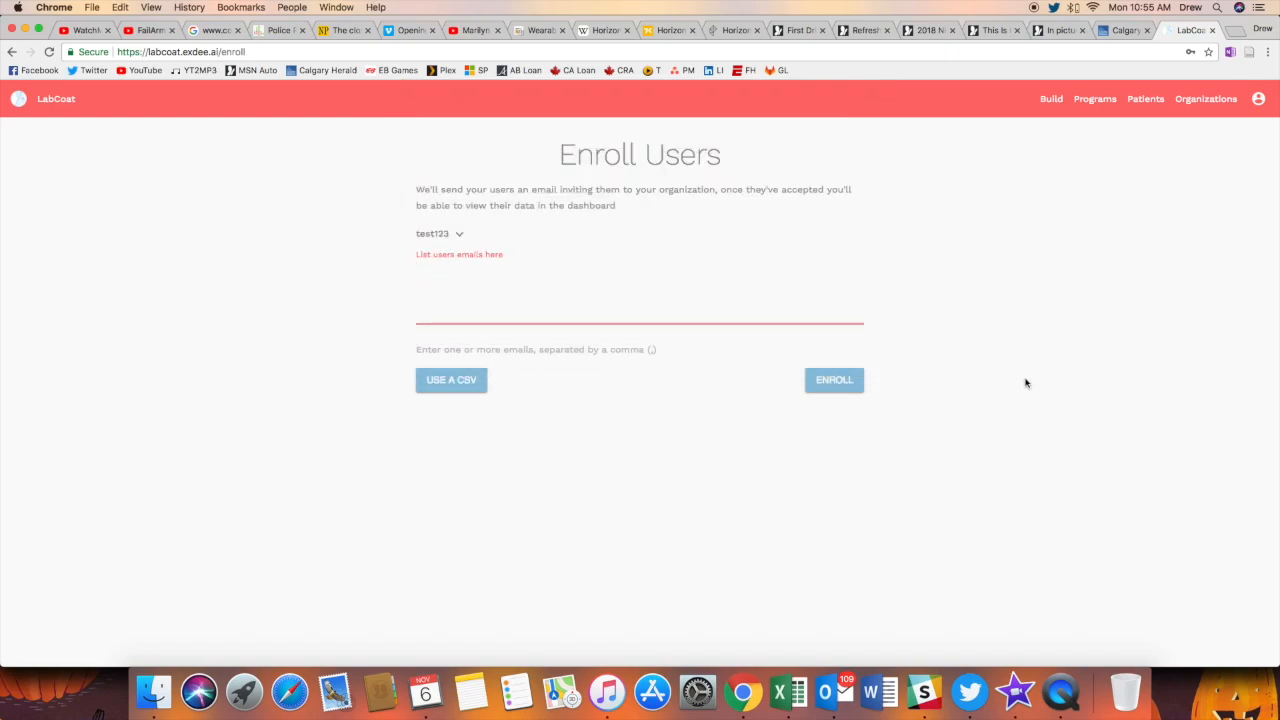
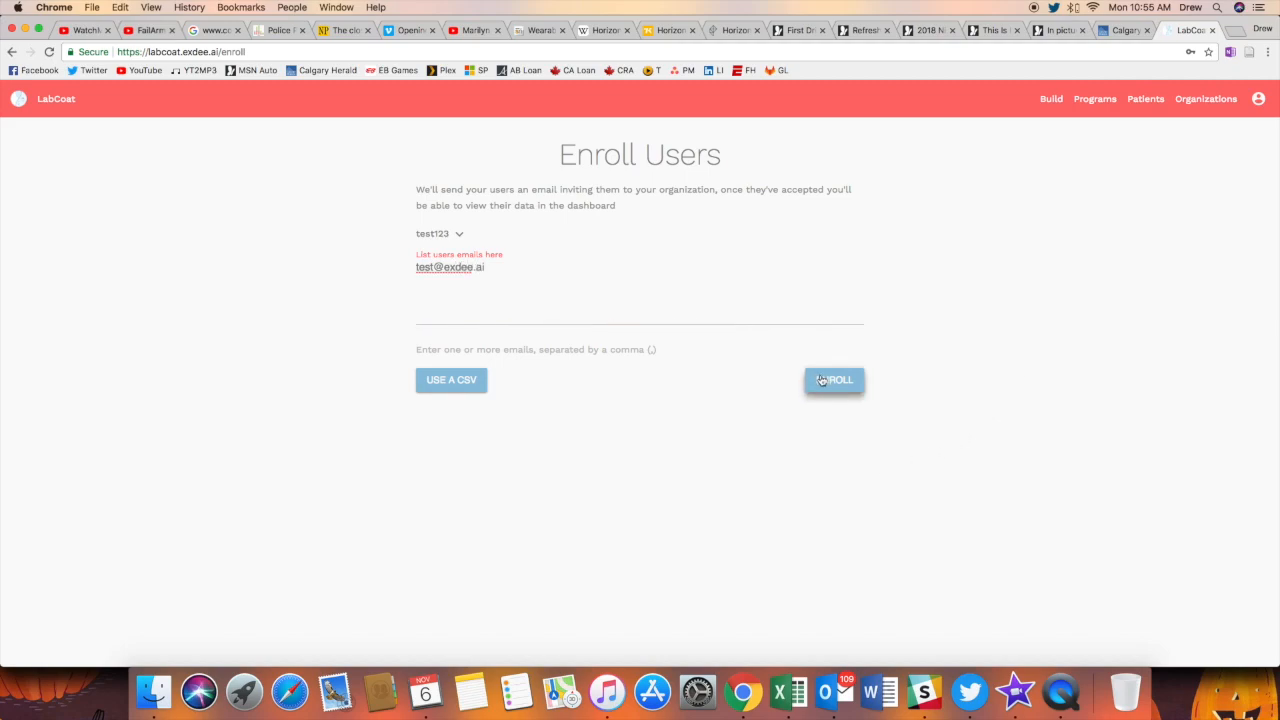
pyautogui.click(834, 380)
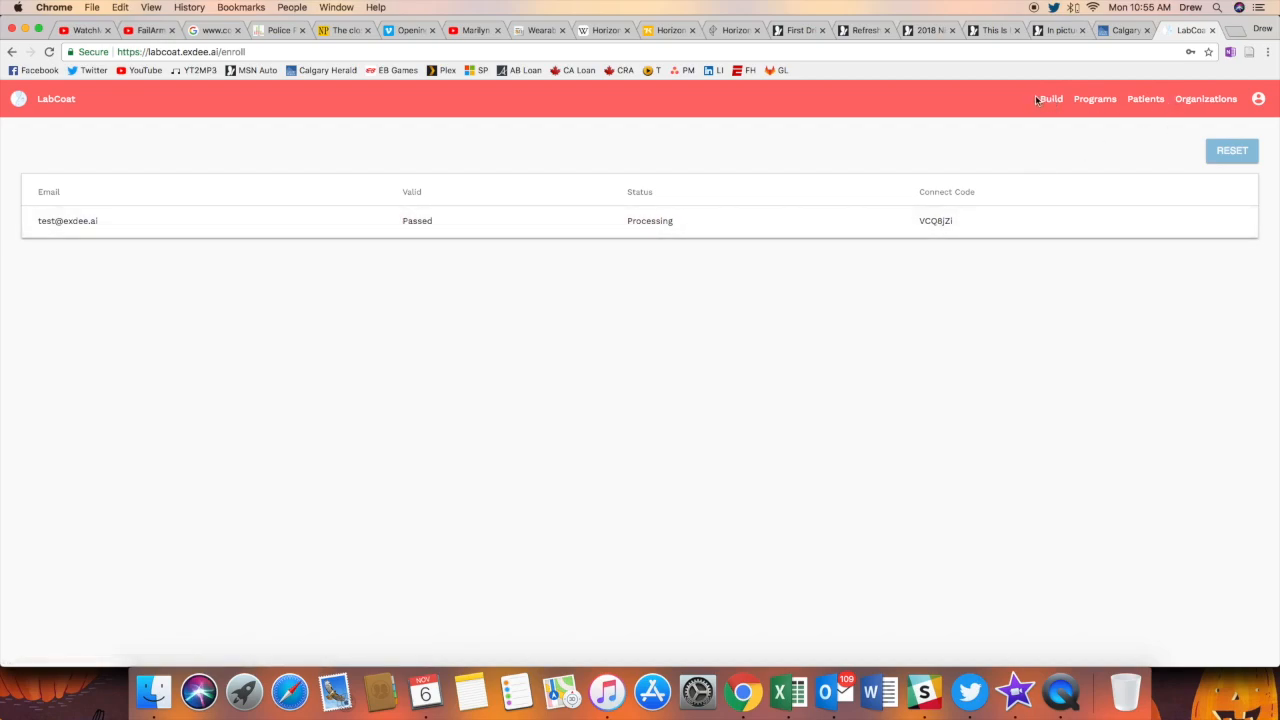
pyautogui.click(1094, 98)
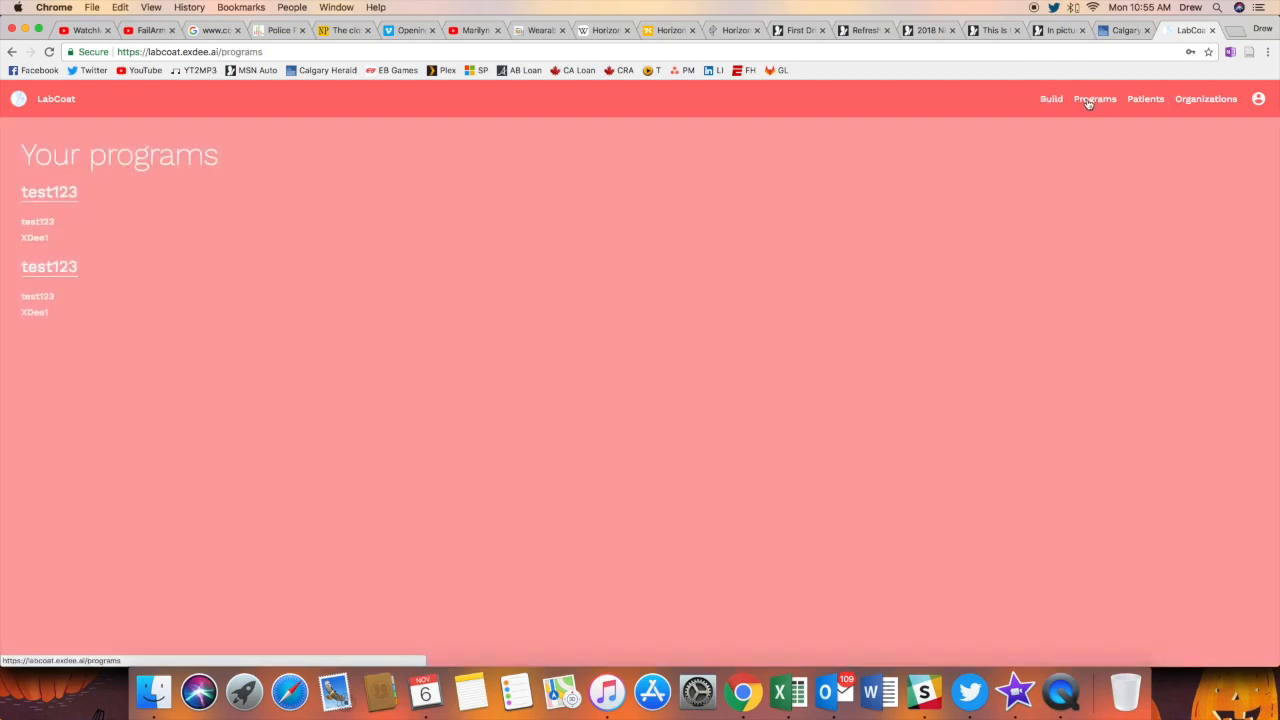
pyautogui.click(1144, 98)
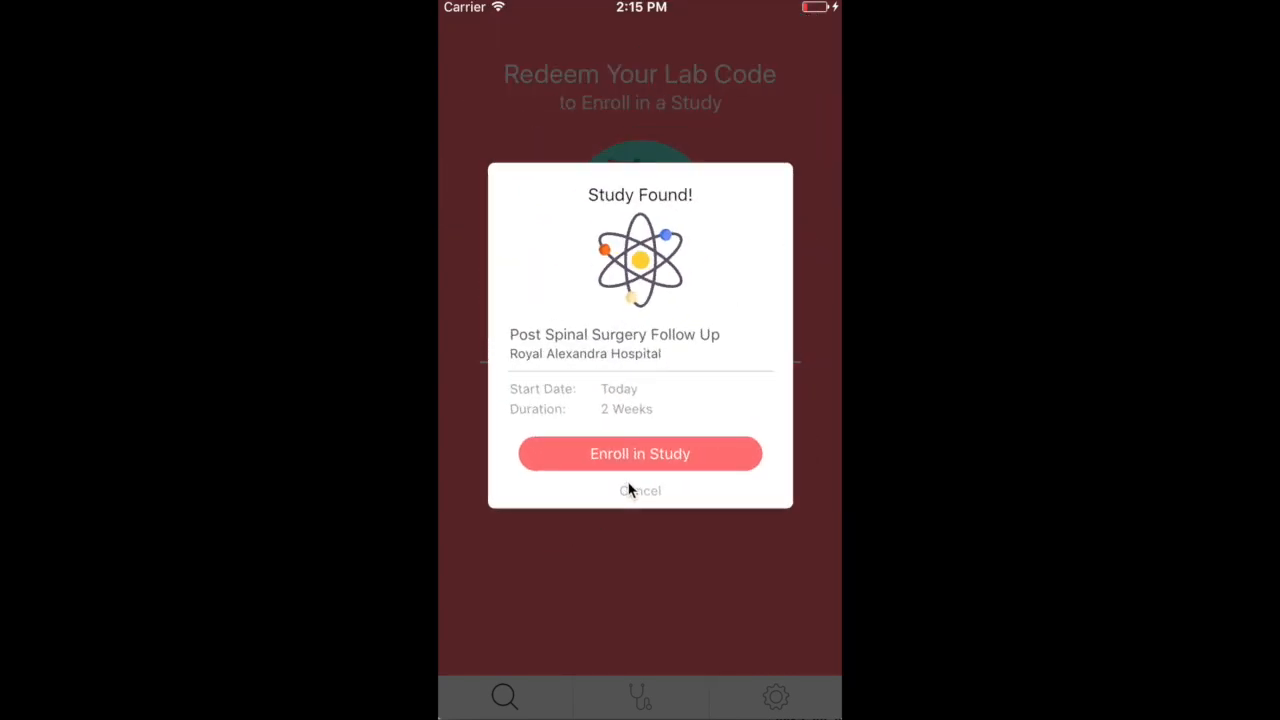
pyautogui.moveTo(650, 458)
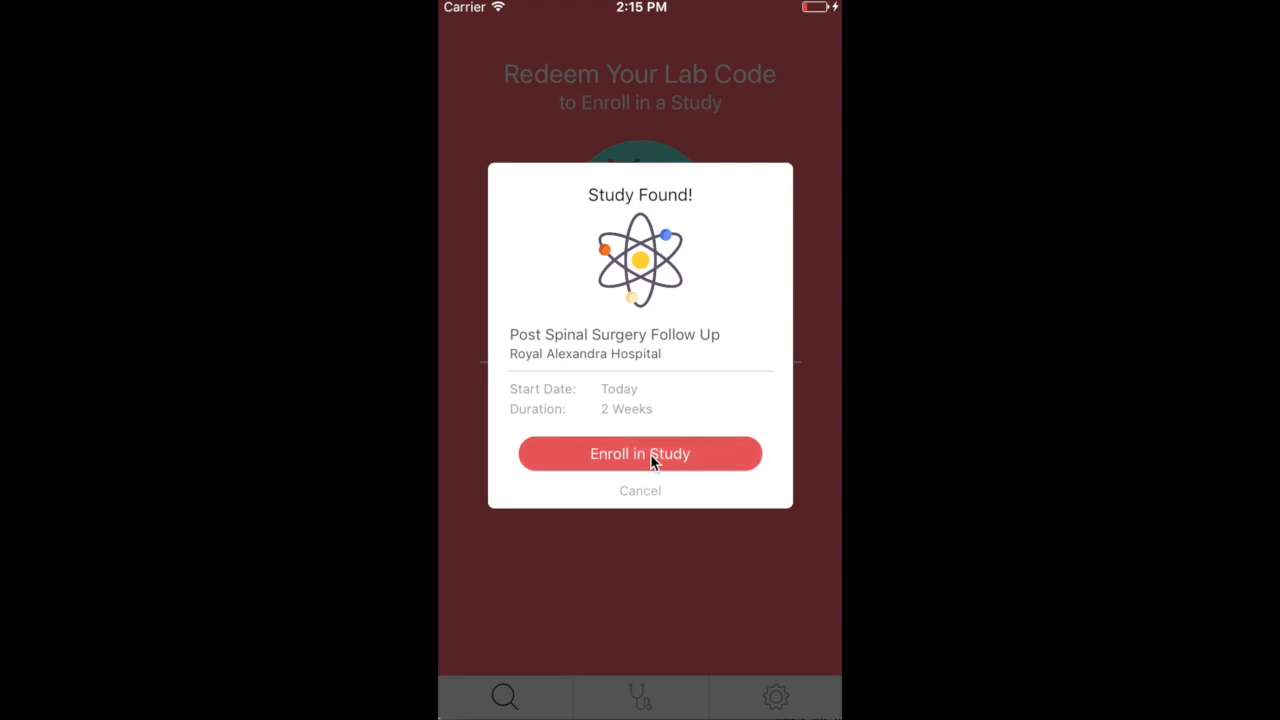
# Enroll in the Post Spinal Surgery Follow Up study from the Study Found dialog.
pyautogui.click(640, 452)
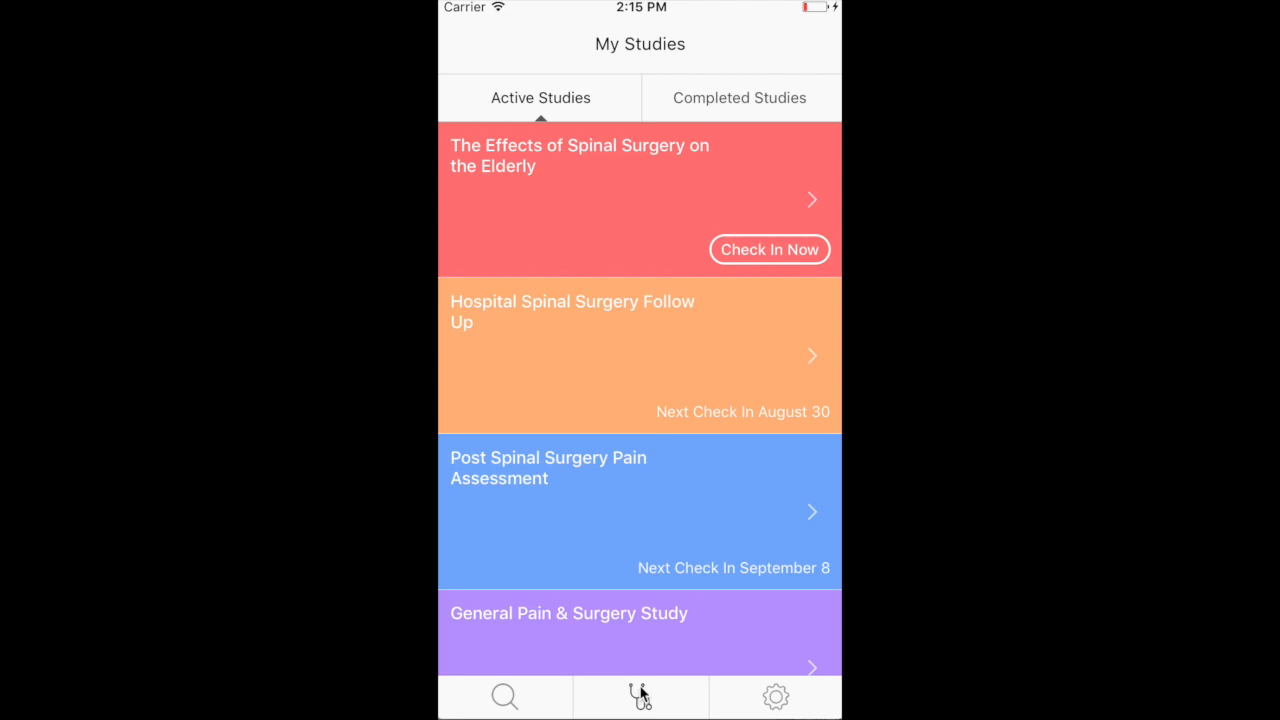
pyautogui.moveTo(610, 204)
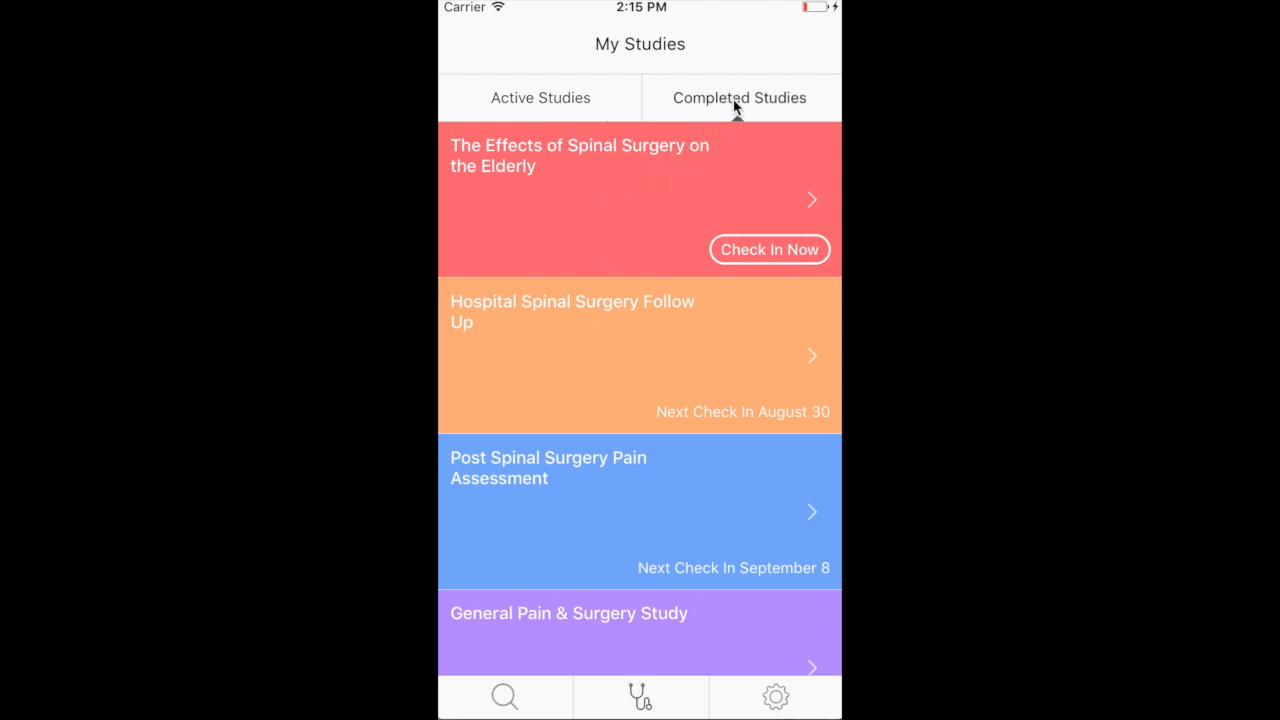
# Browse completed and active studies, then open The Effects of Spinal Surgery on the Elderly.
pyautogui.click(740, 96)
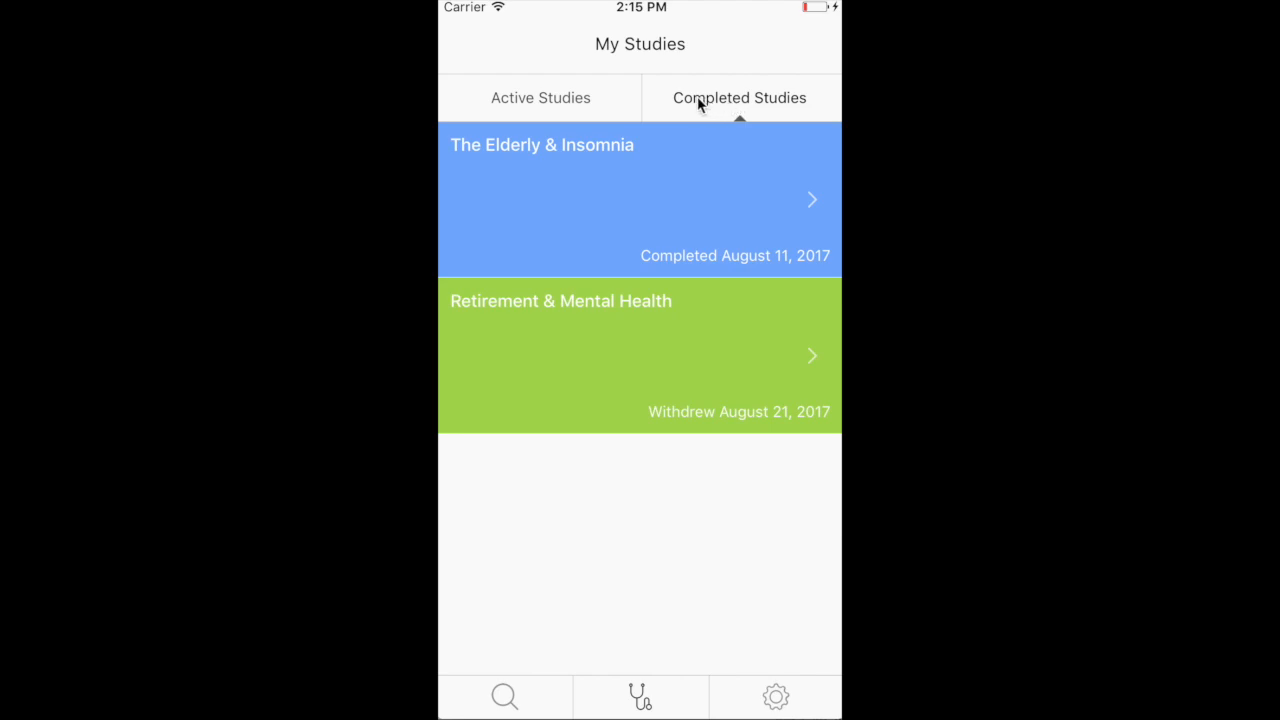
pyautogui.click(540, 96)
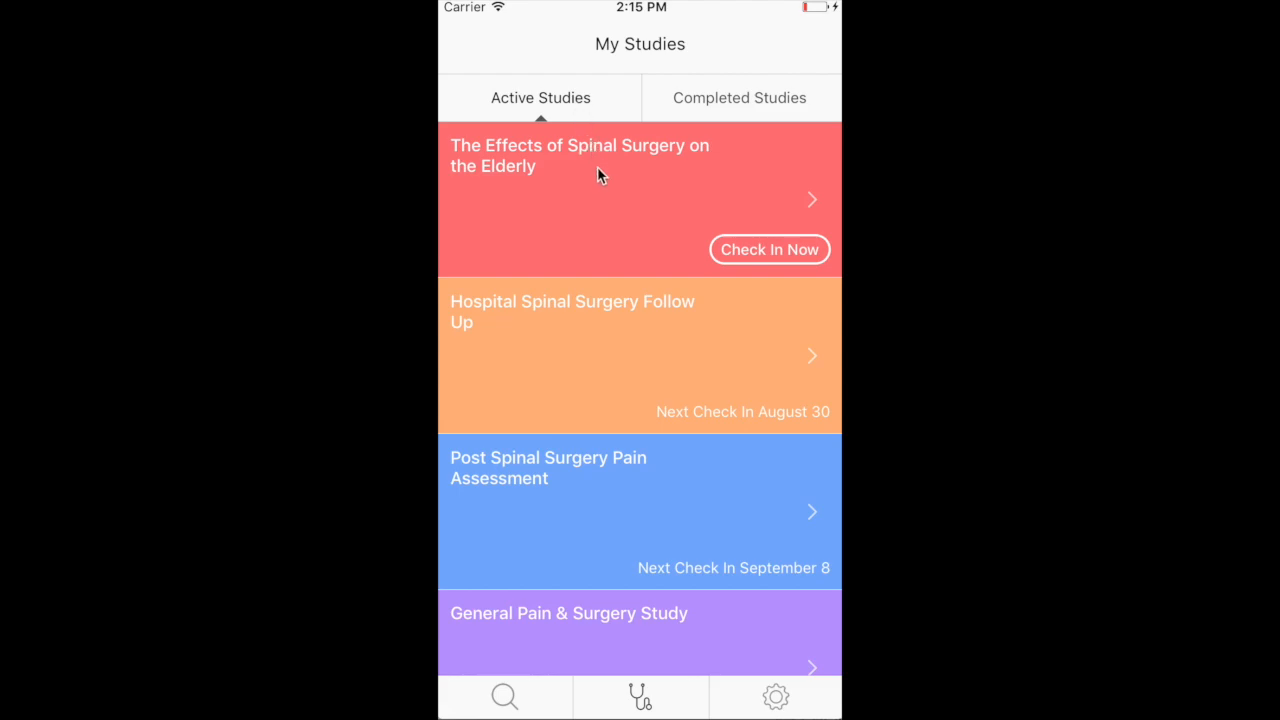
pyautogui.moveTo(616, 210)
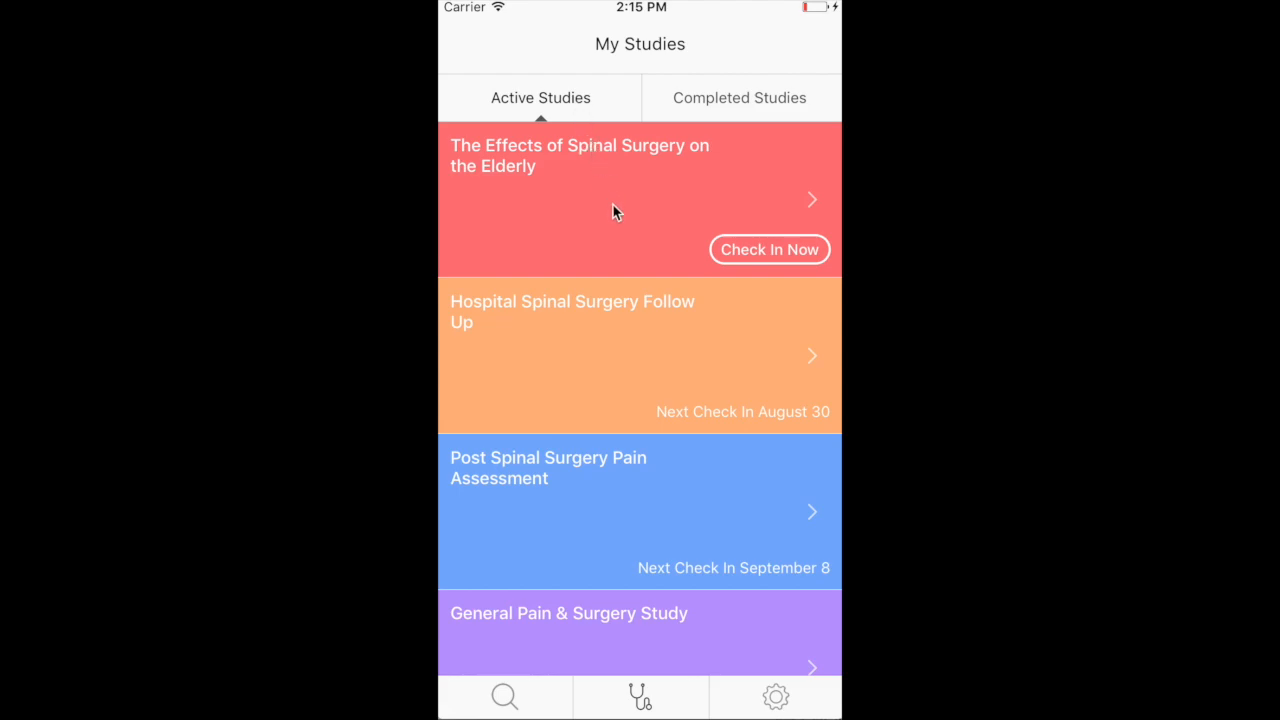
pyautogui.click(640, 200)
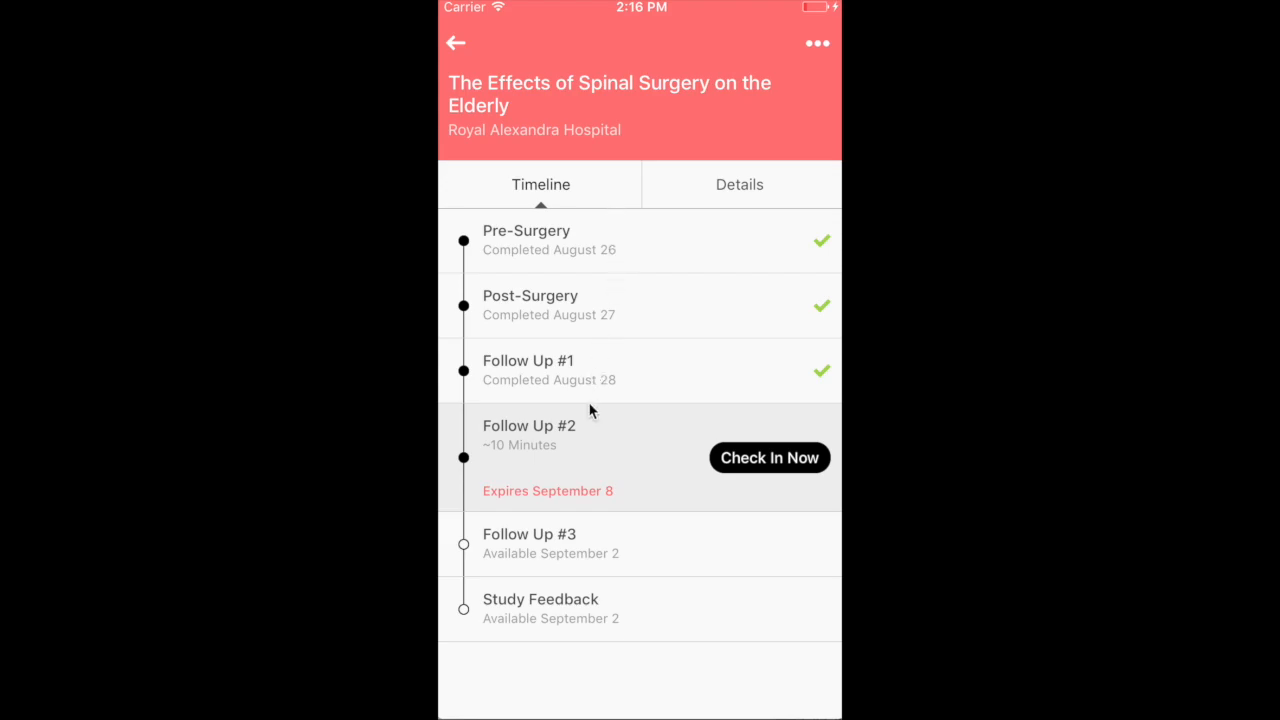
pyautogui.click(768, 456)
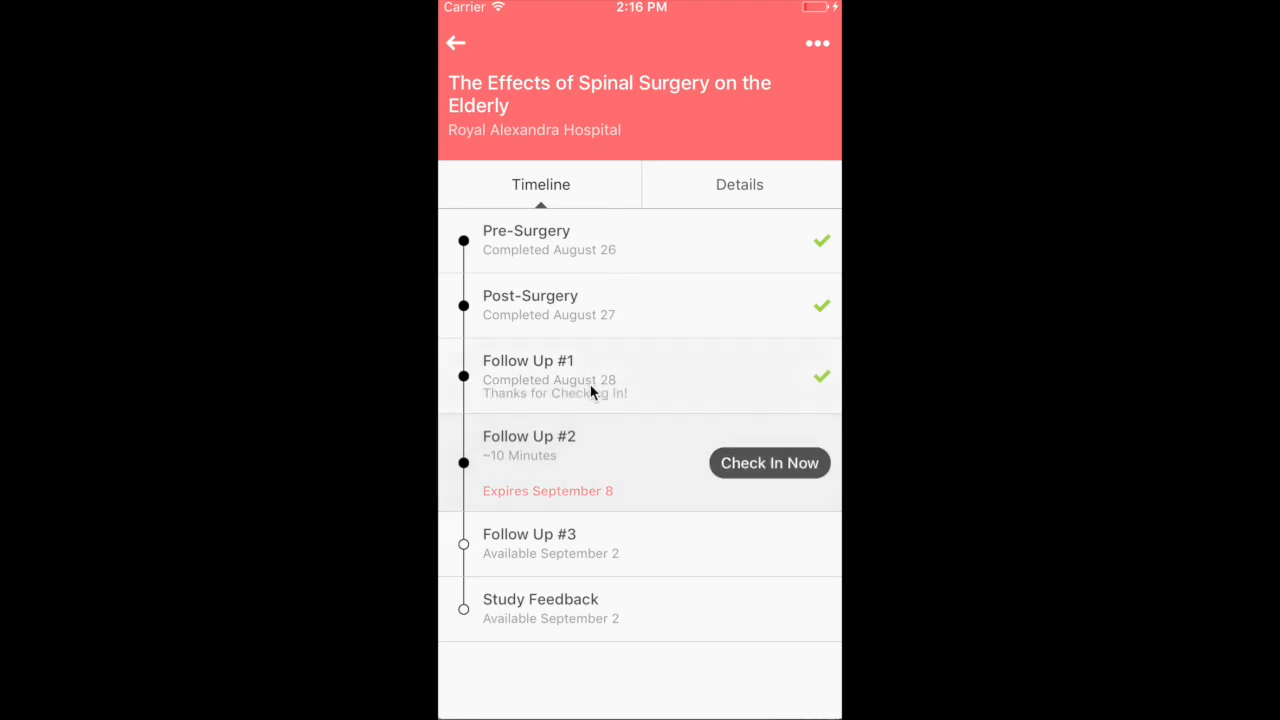
pyautogui.click(768, 462)
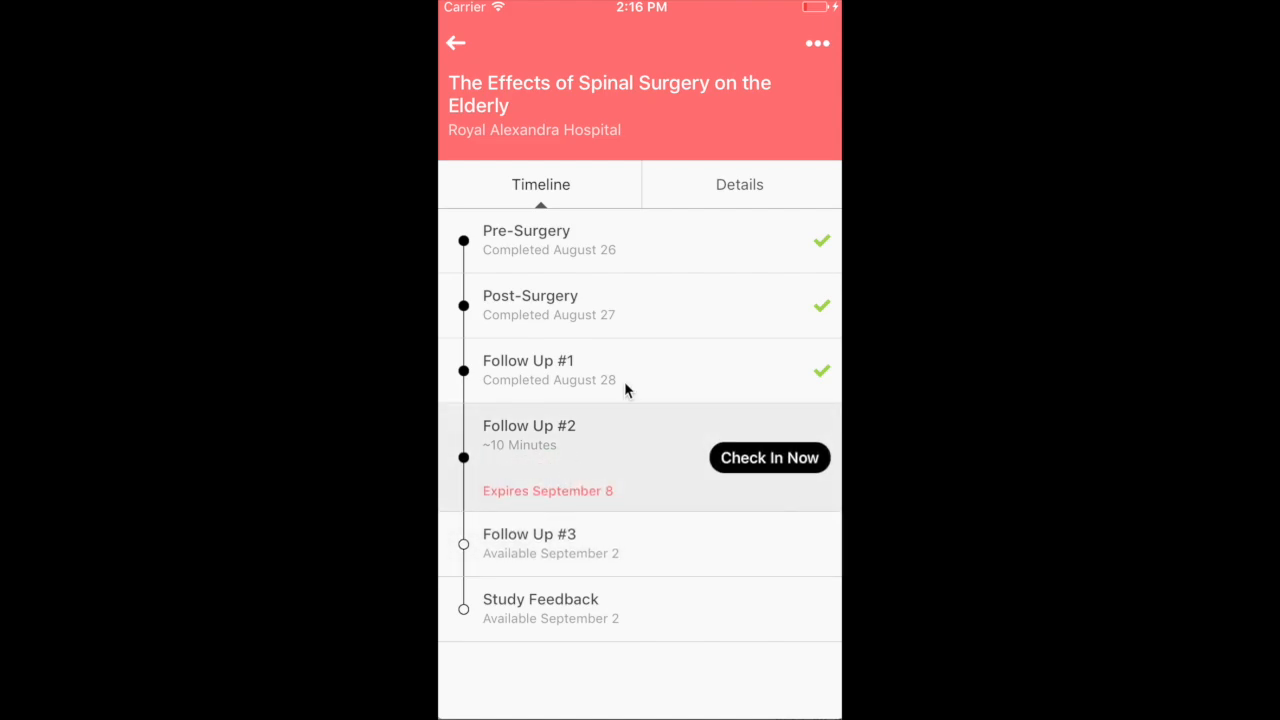
pyautogui.moveTo(724, 198)
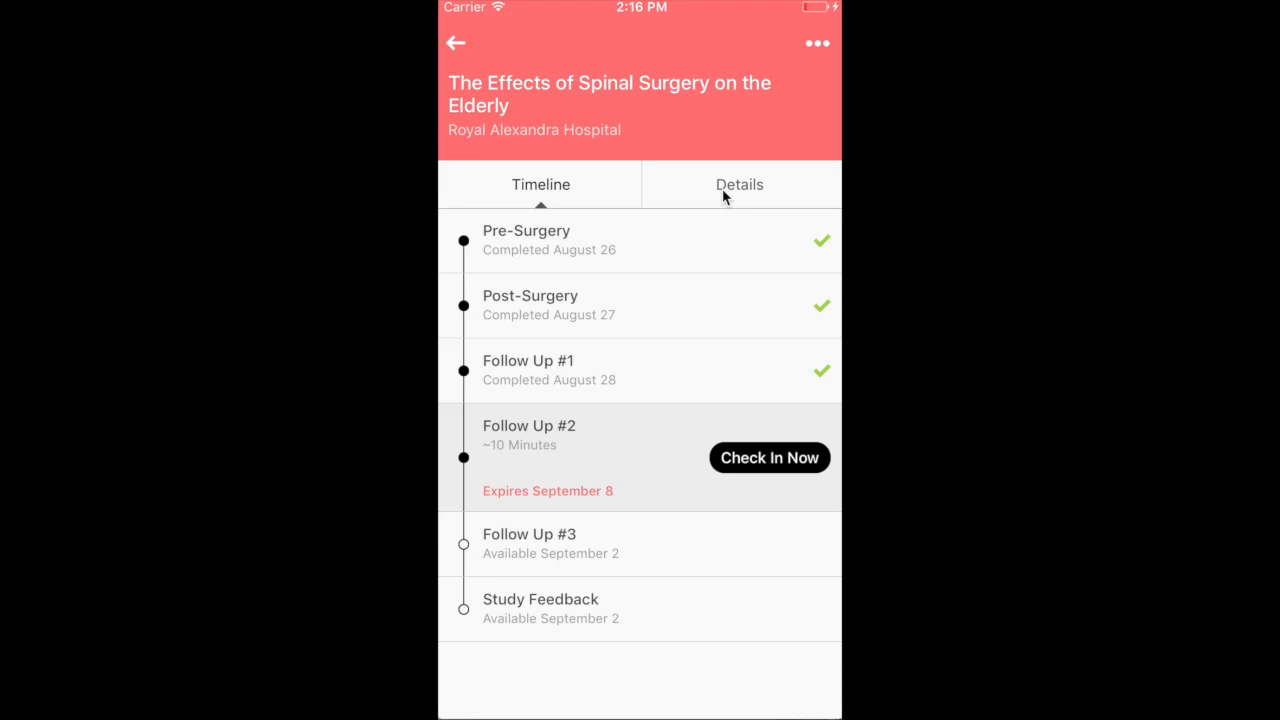
# Review the study's Details and its more-options menu, then leave the study screen.
pyautogui.click(740, 184)
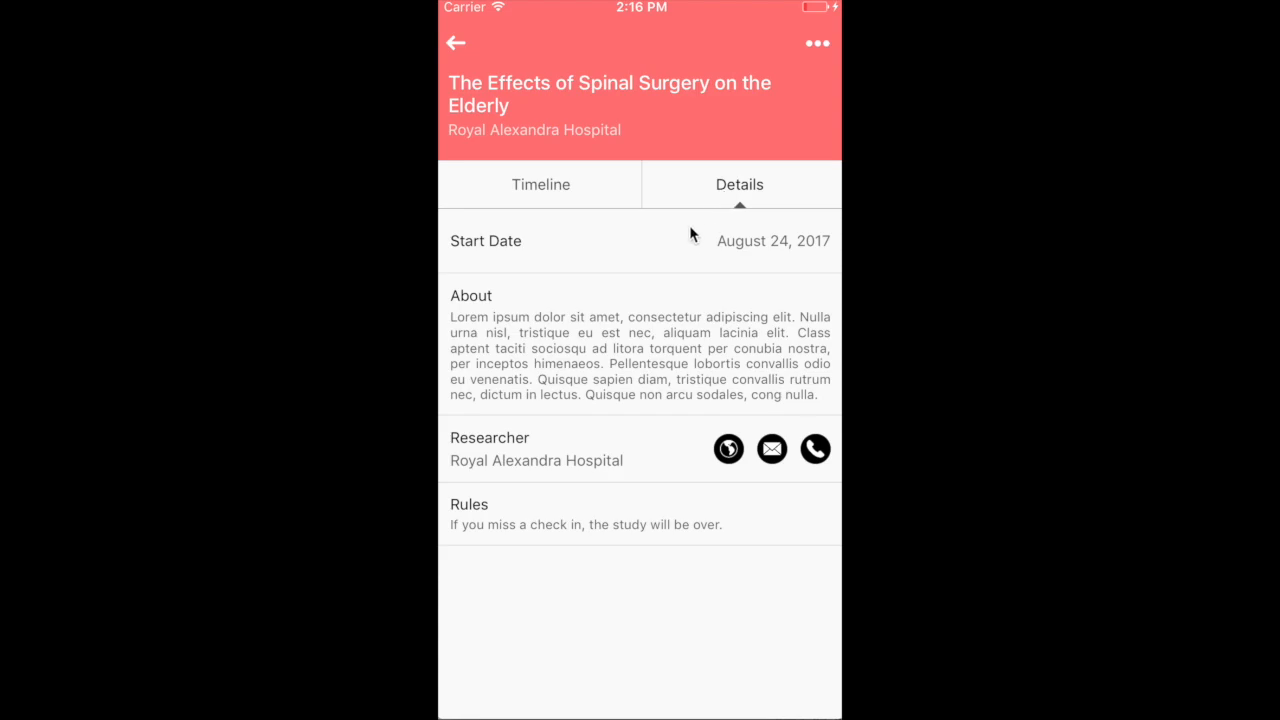
pyautogui.moveTo(632, 322)
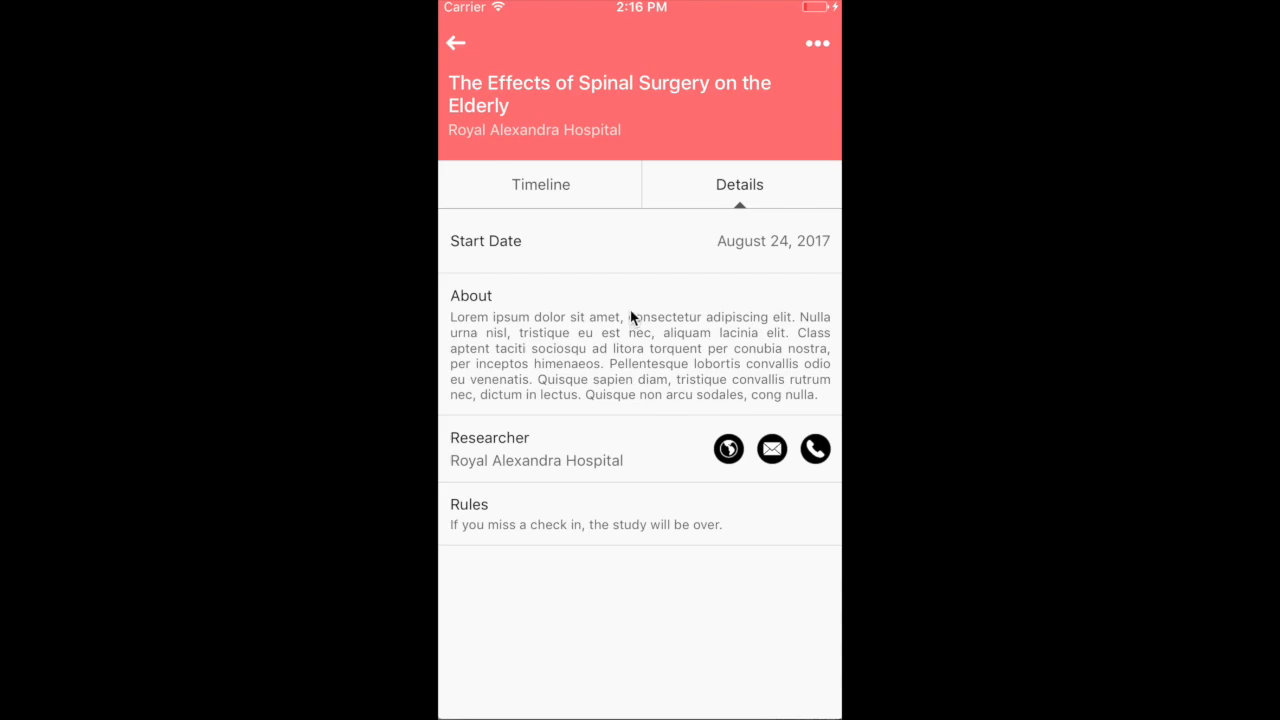
pyautogui.moveTo(804, 72)
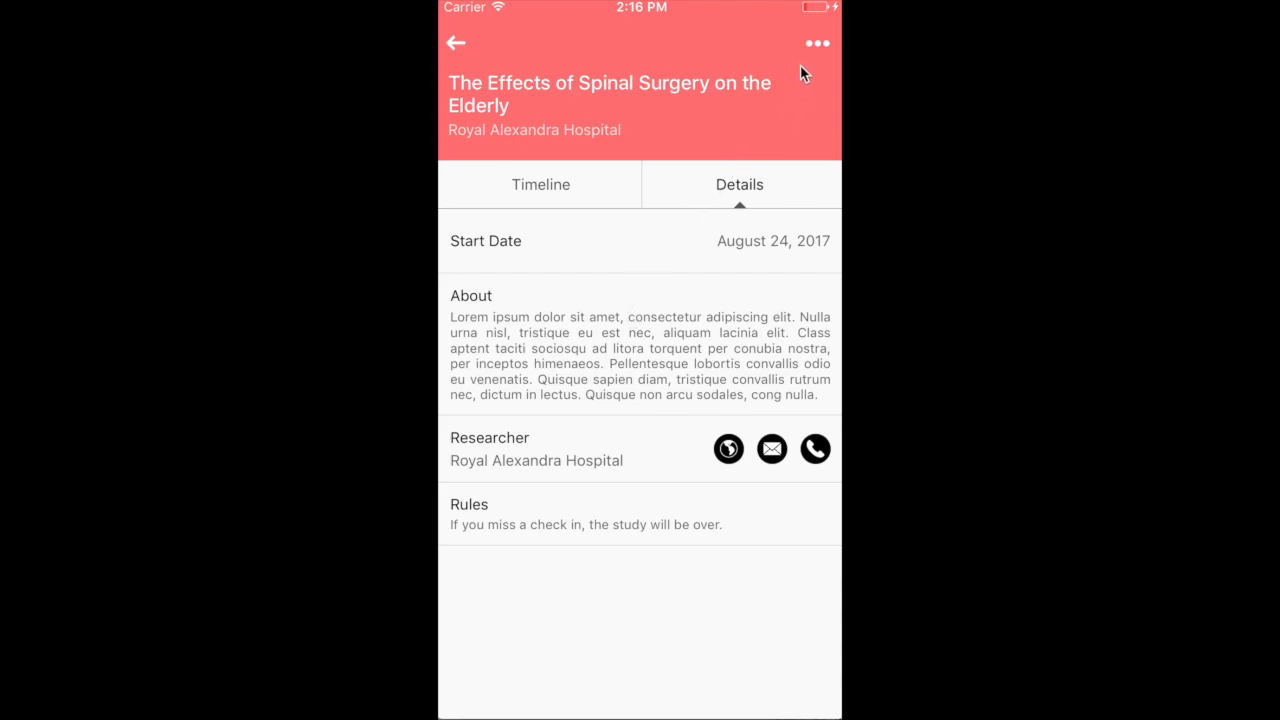
pyautogui.click(816, 44)
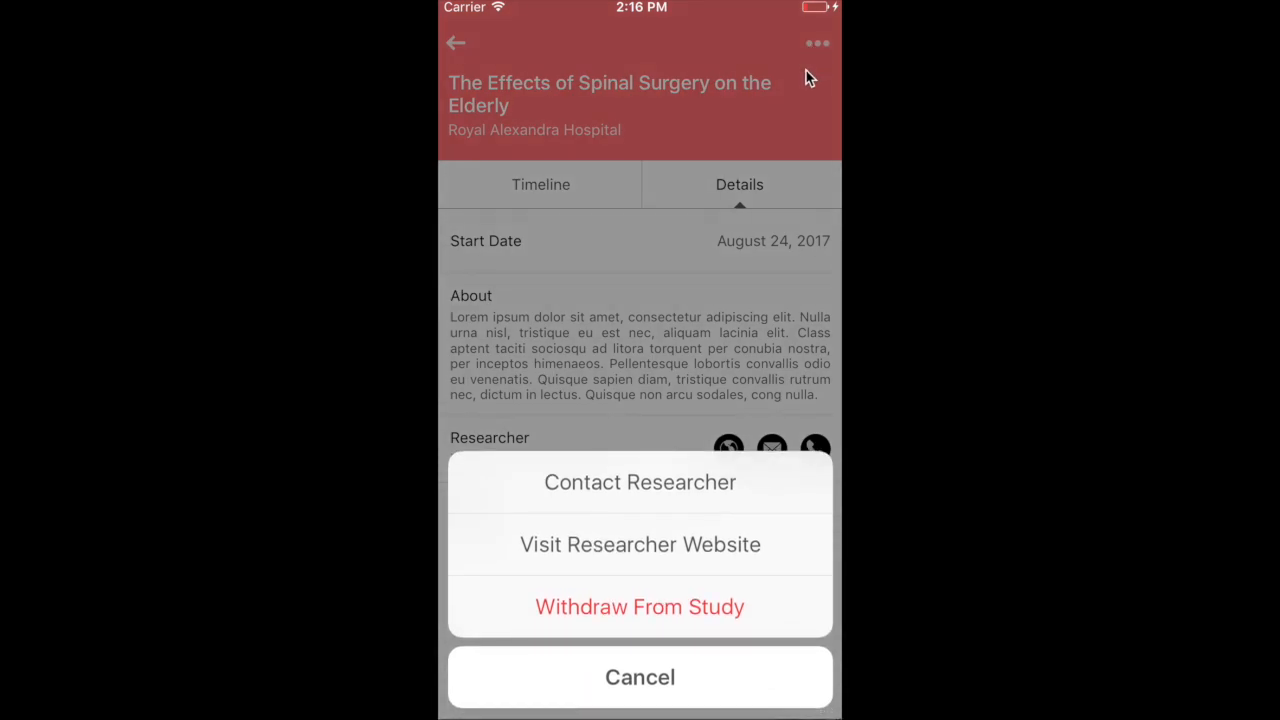
pyautogui.moveTo(658, 484)
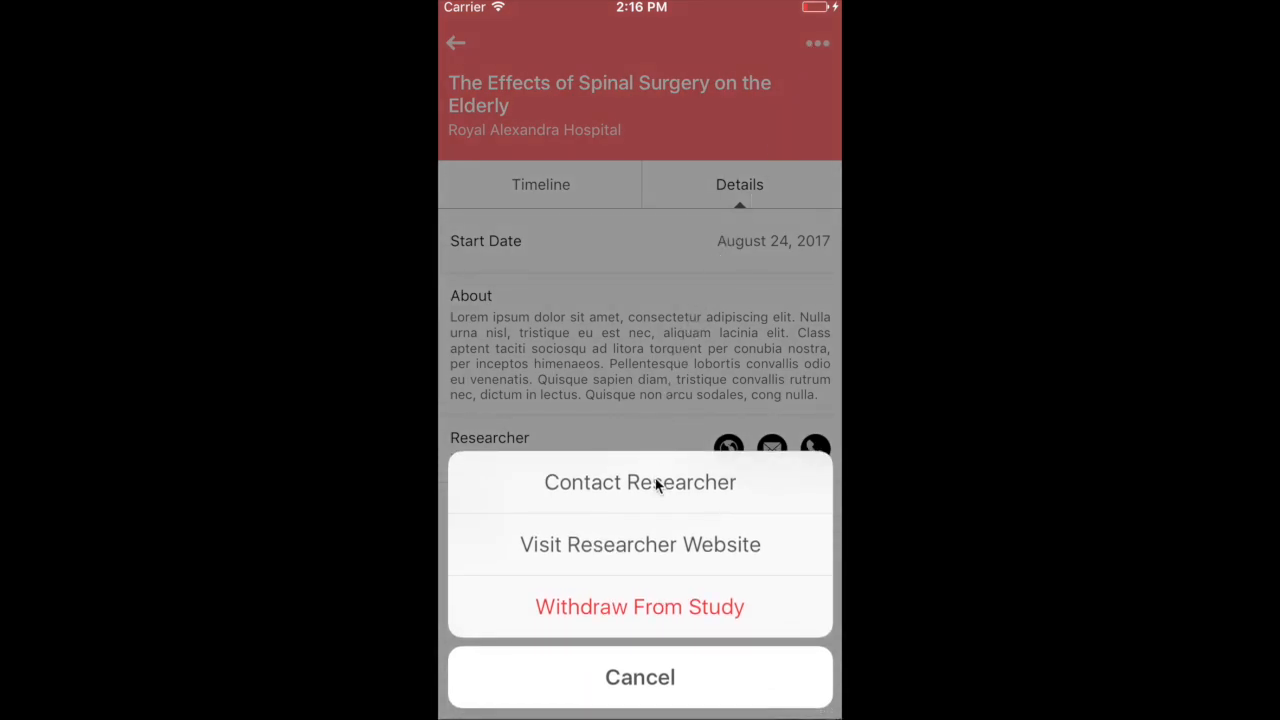
pyautogui.moveTo(640, 676)
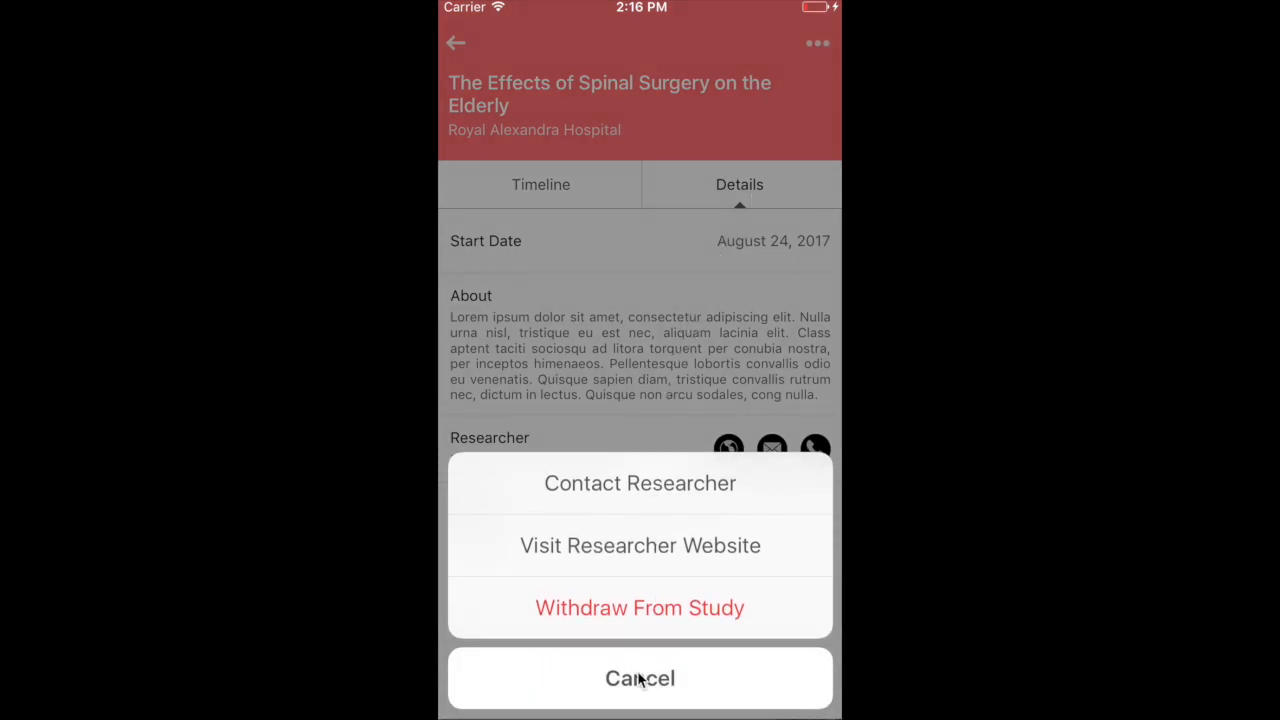
pyautogui.click(640, 678)
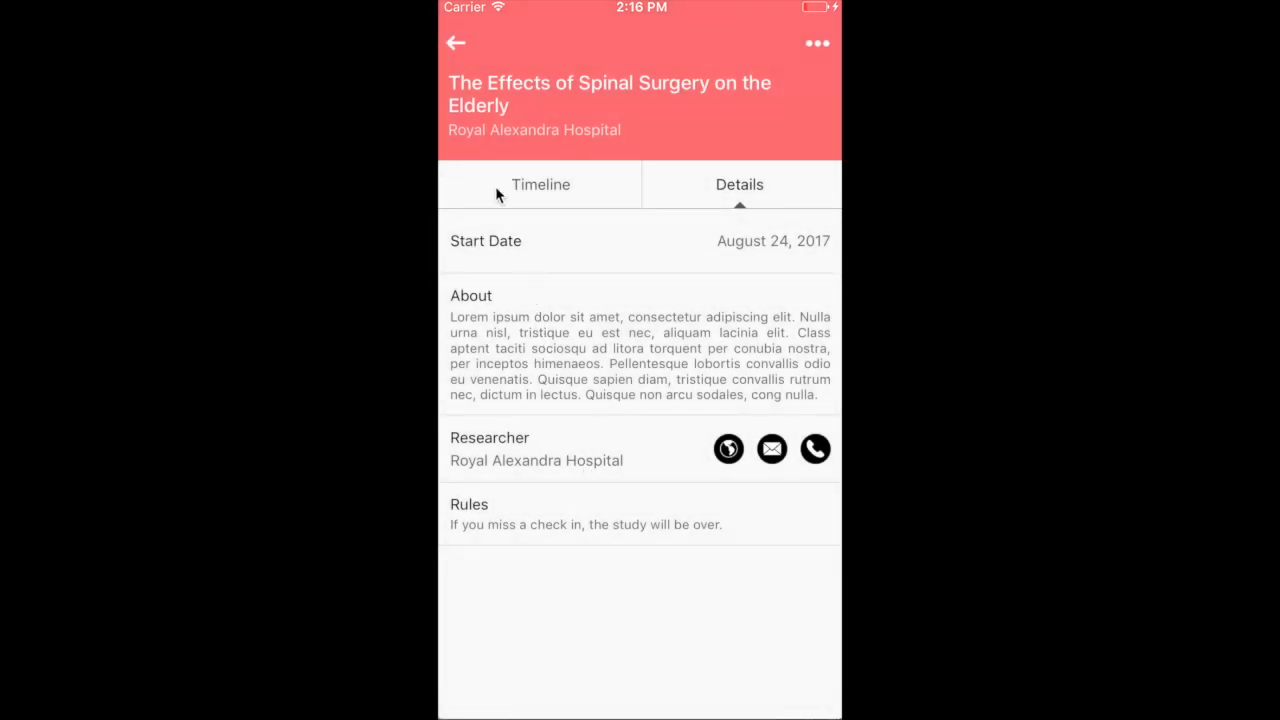
pyautogui.click(456, 42)
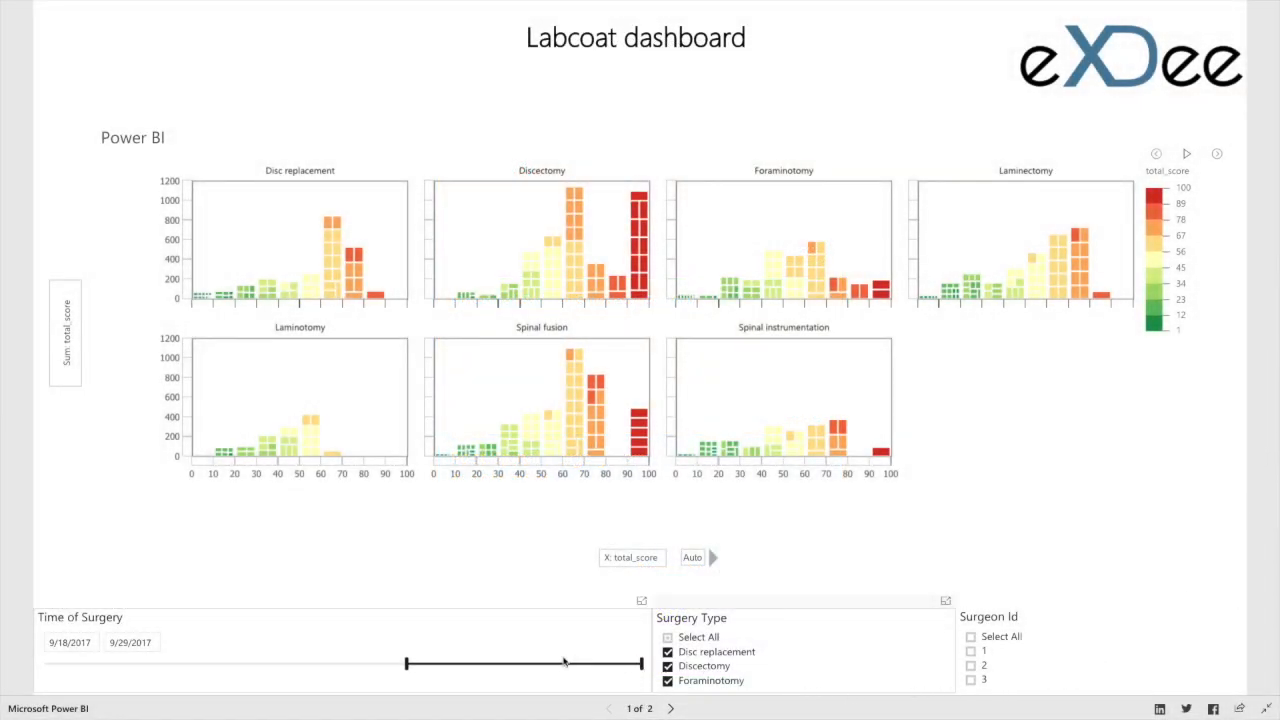
pyautogui.scroll(-3)
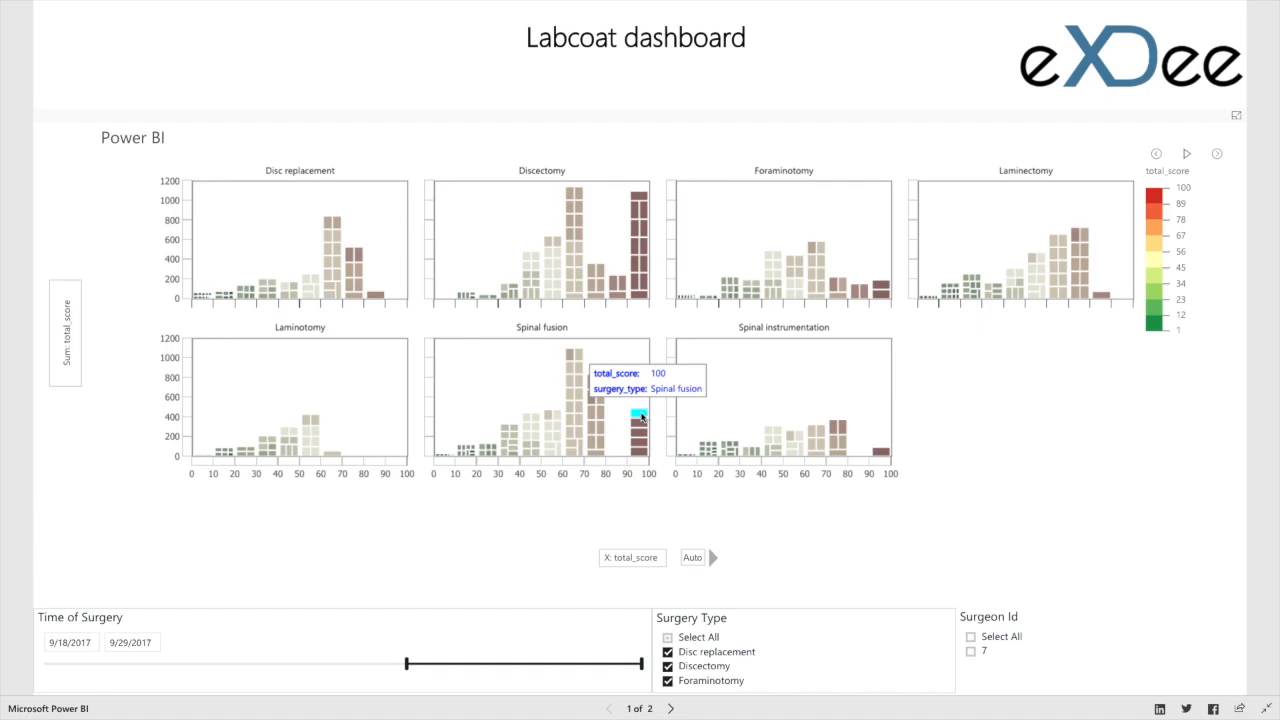
pyautogui.moveTo(876, 452)
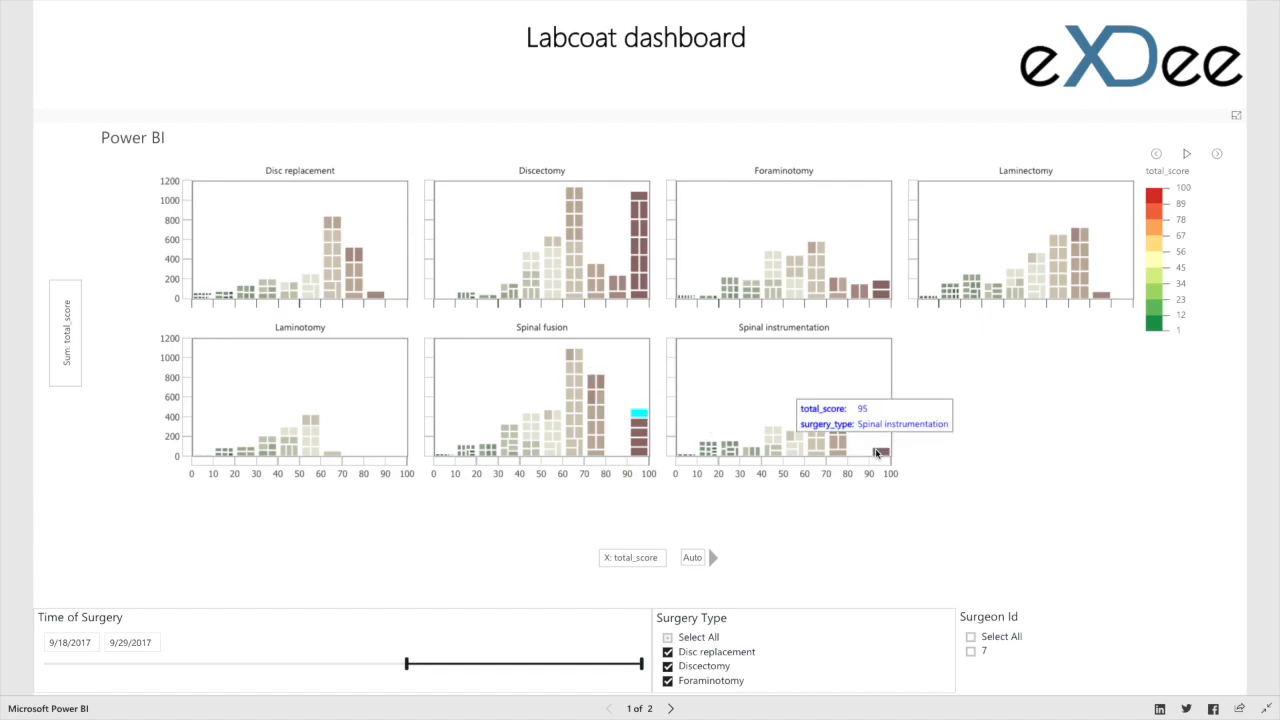
pyautogui.moveTo(870, 428)
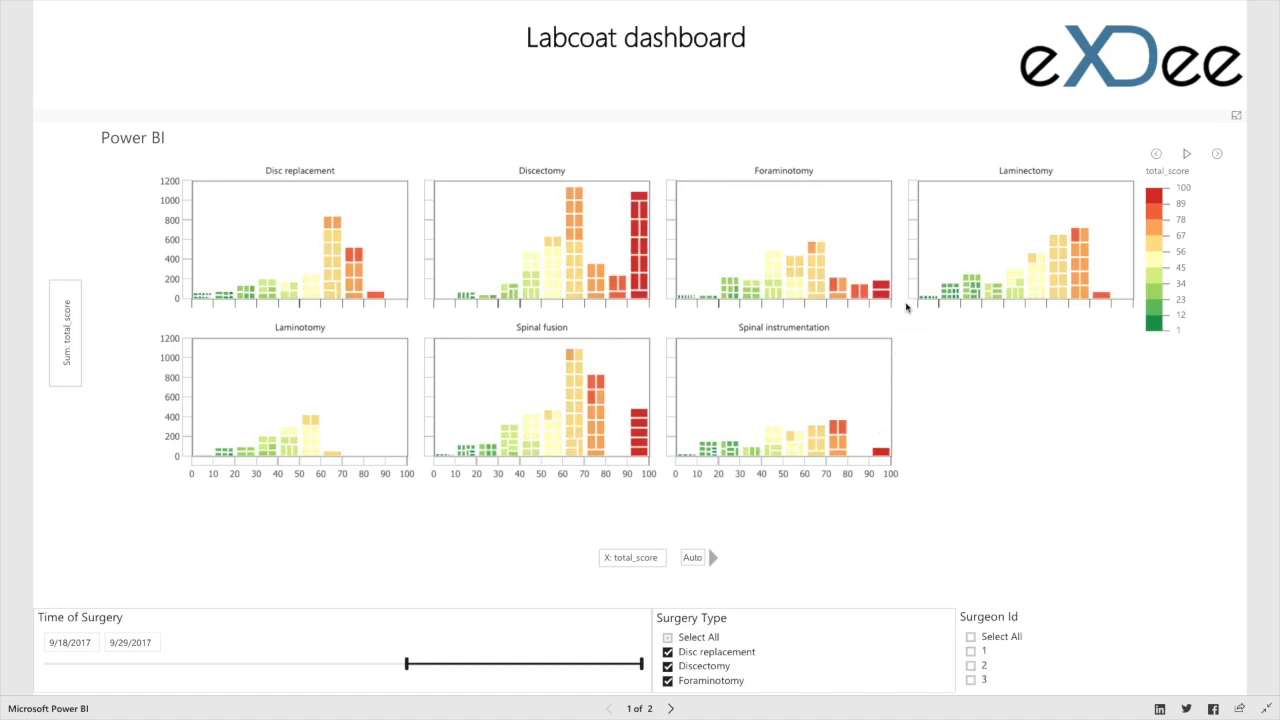
pyautogui.moveTo(640, 240)
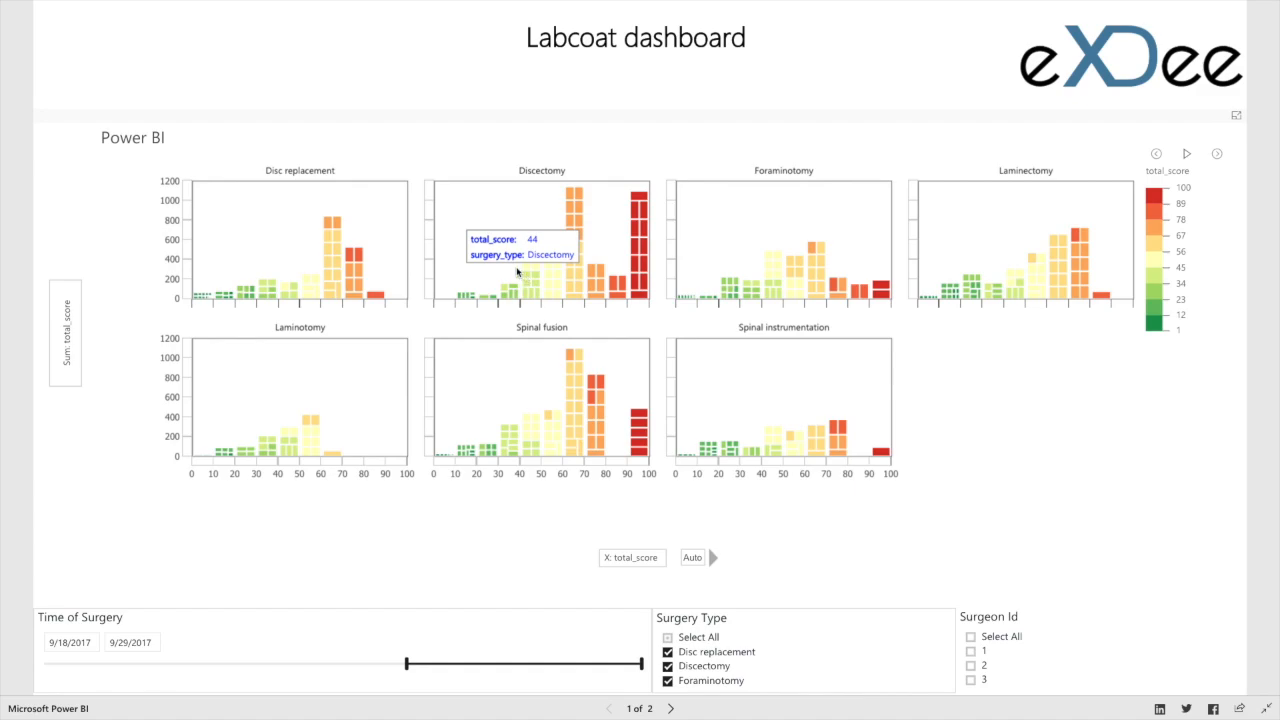
pyautogui.moveTo(964, 616)
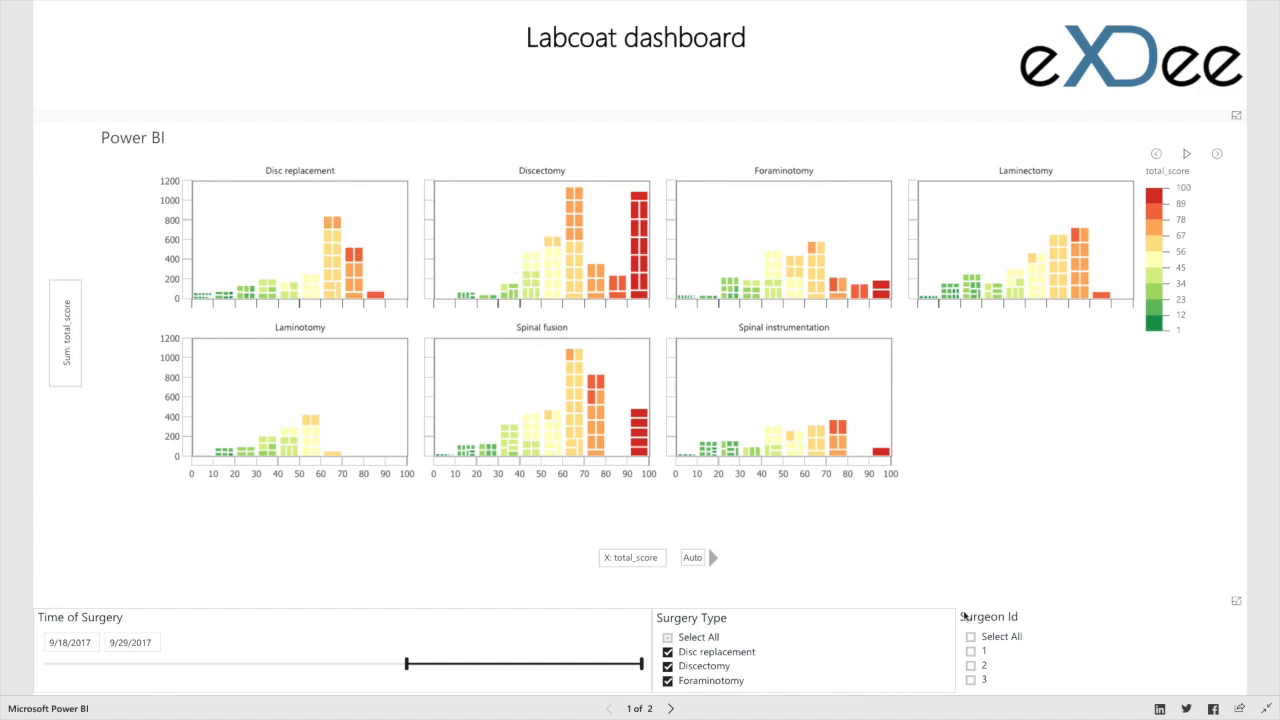
# Toggle the Surgeon Id slicer through all, surgeon 1 and surgeon 2 selections.
pyautogui.click(972, 636)
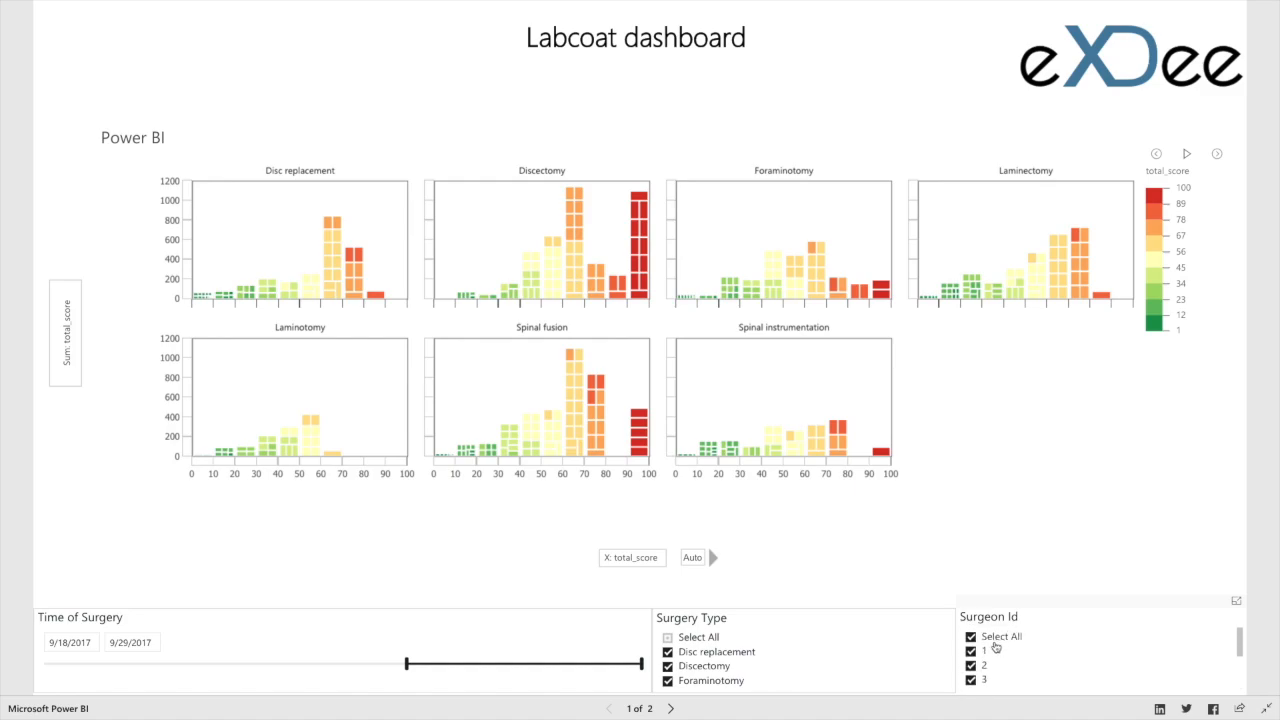
pyautogui.click(970, 652)
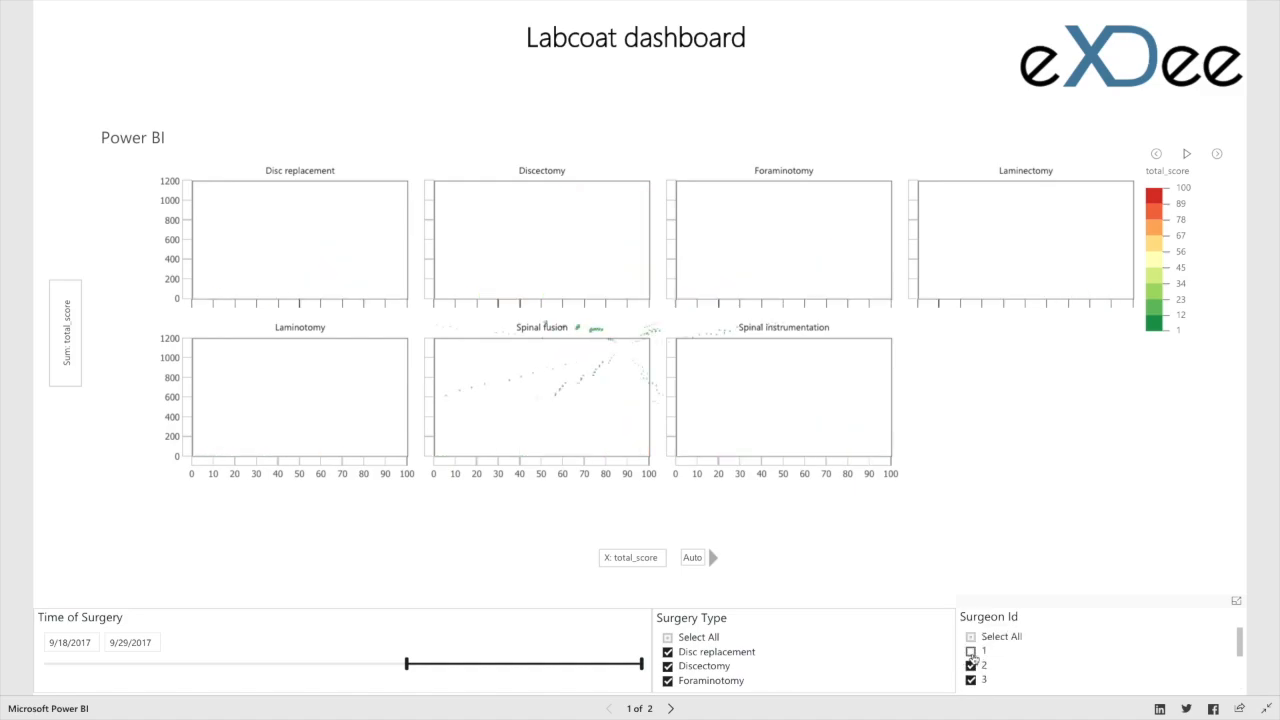
pyautogui.click(968, 652)
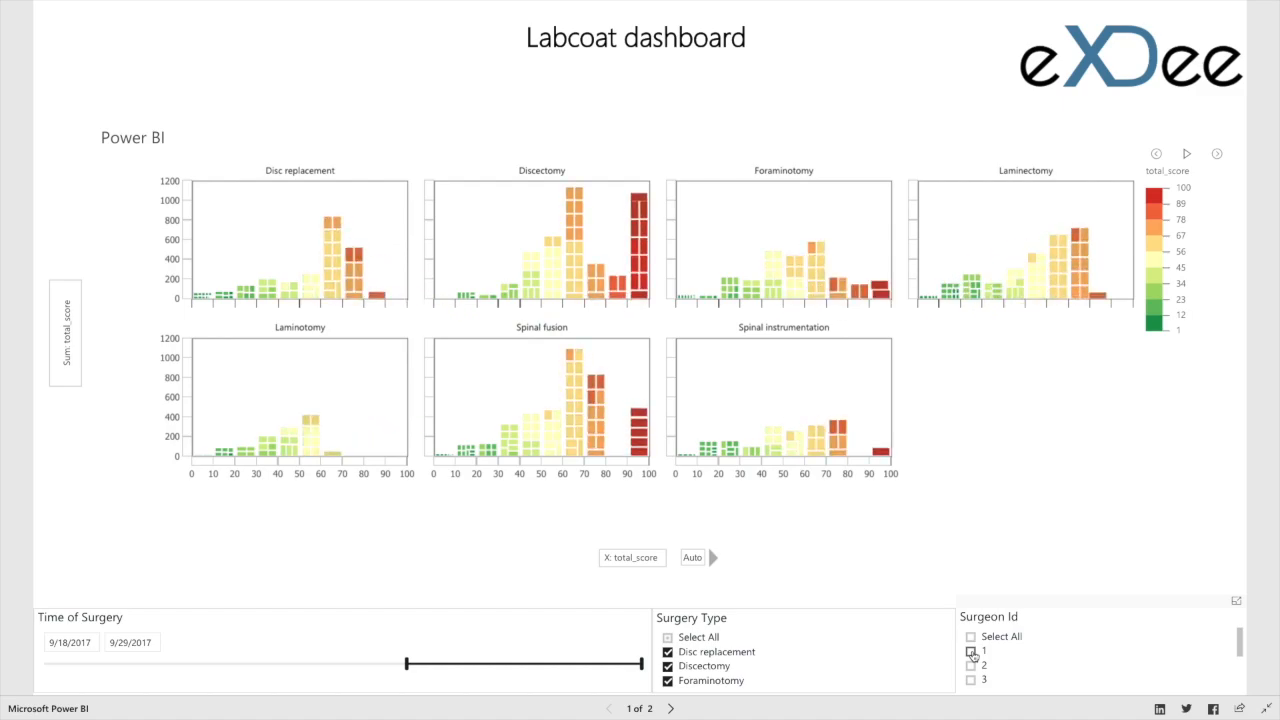
pyautogui.click(970, 652)
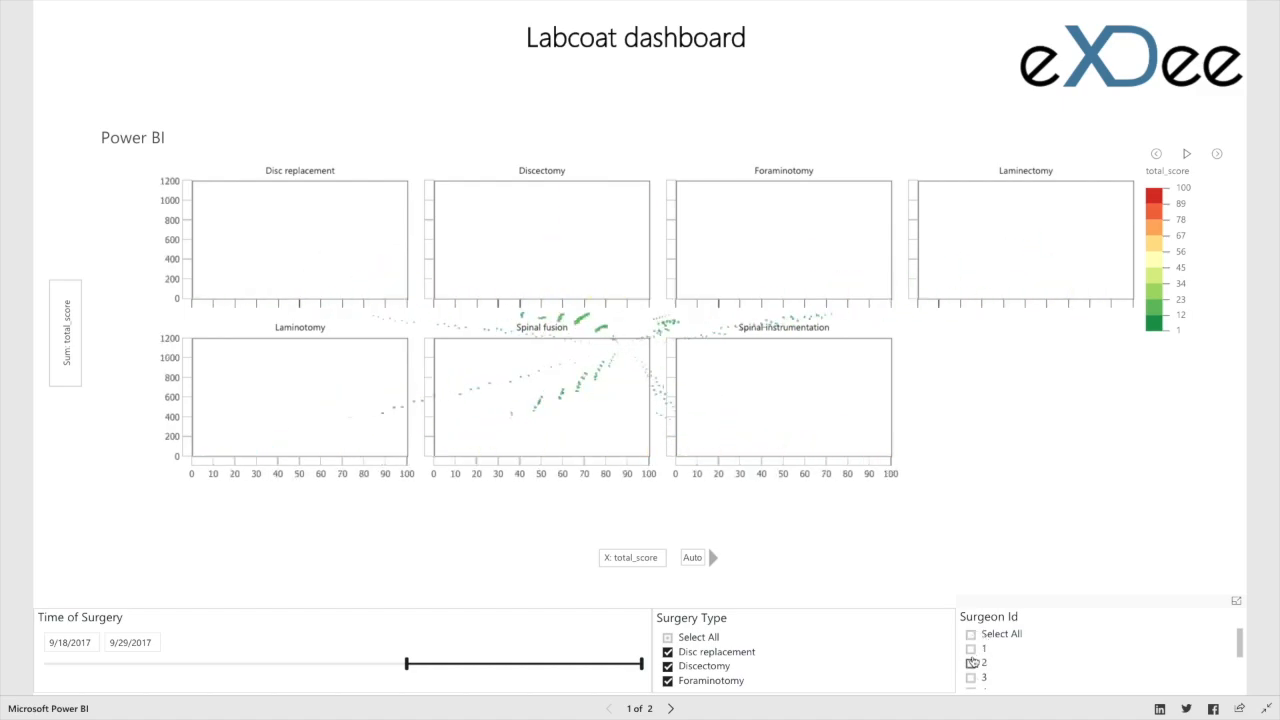
pyautogui.click(968, 666)
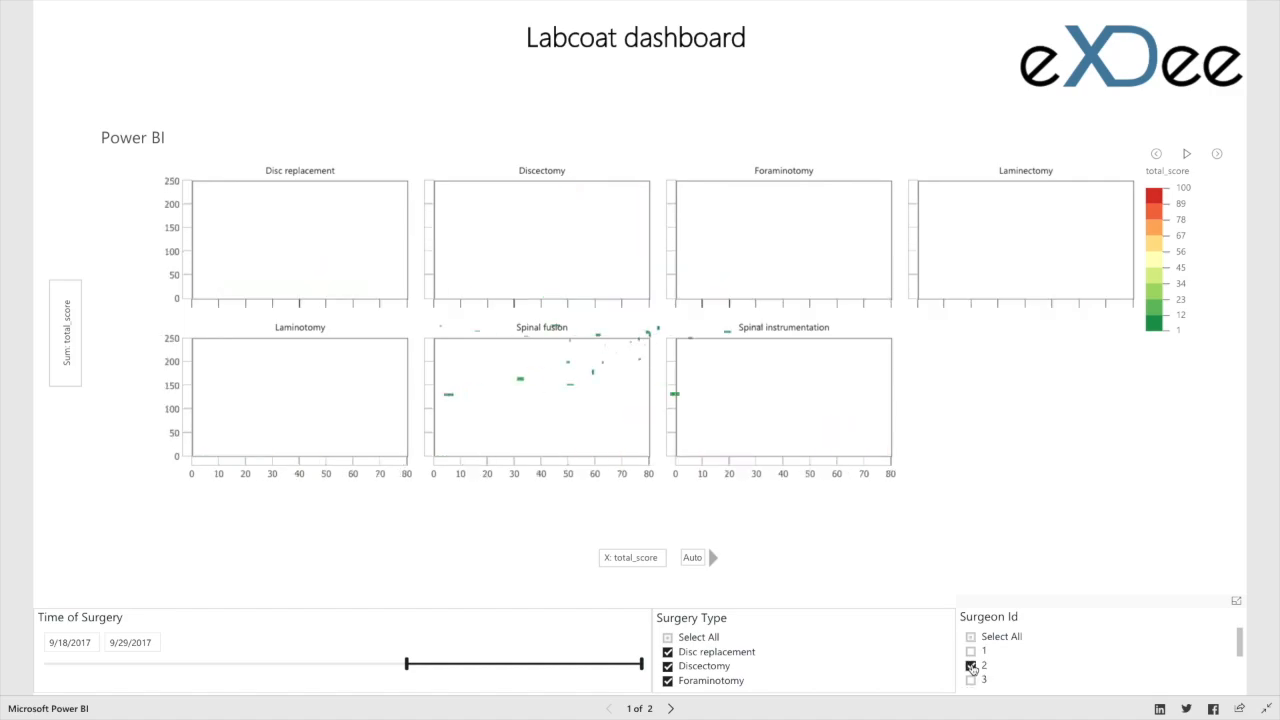
pyautogui.click(970, 664)
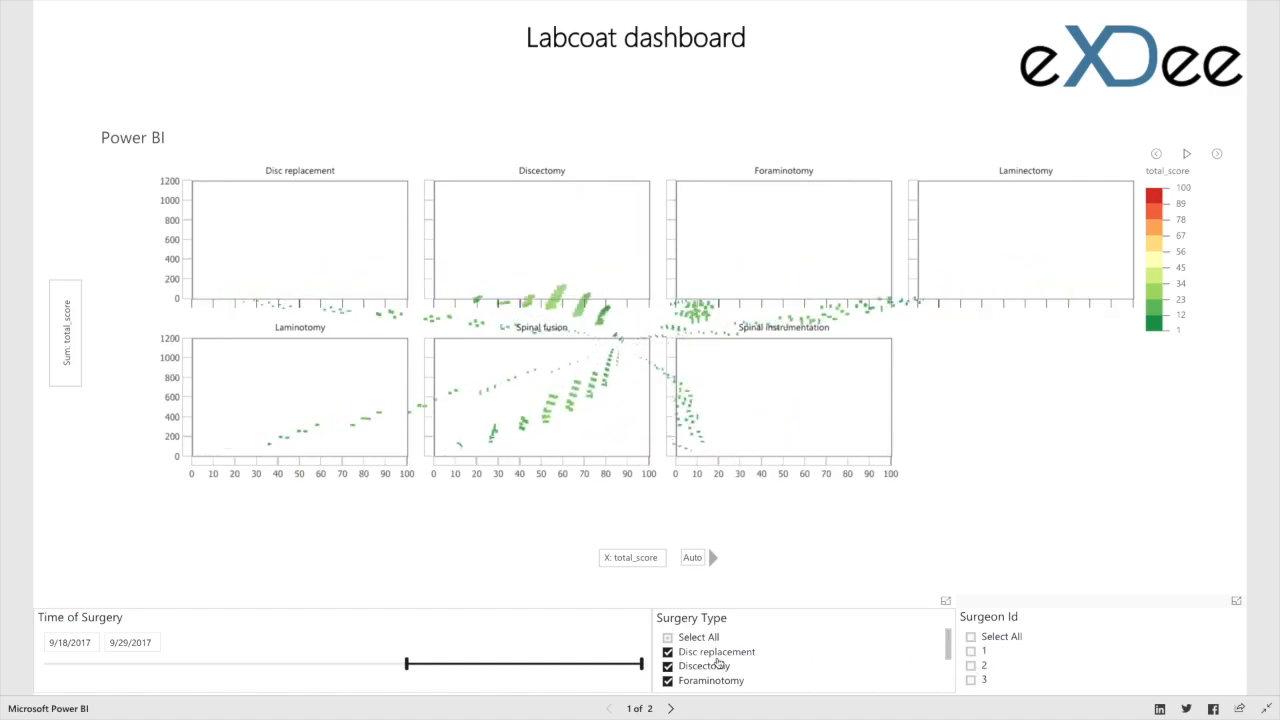
# Toggle Surgery Type slicer options, ending with Disc replacement, Discectomy, Foraminotomy and surgeons 1–3 checked.
pyautogui.click(668, 652)
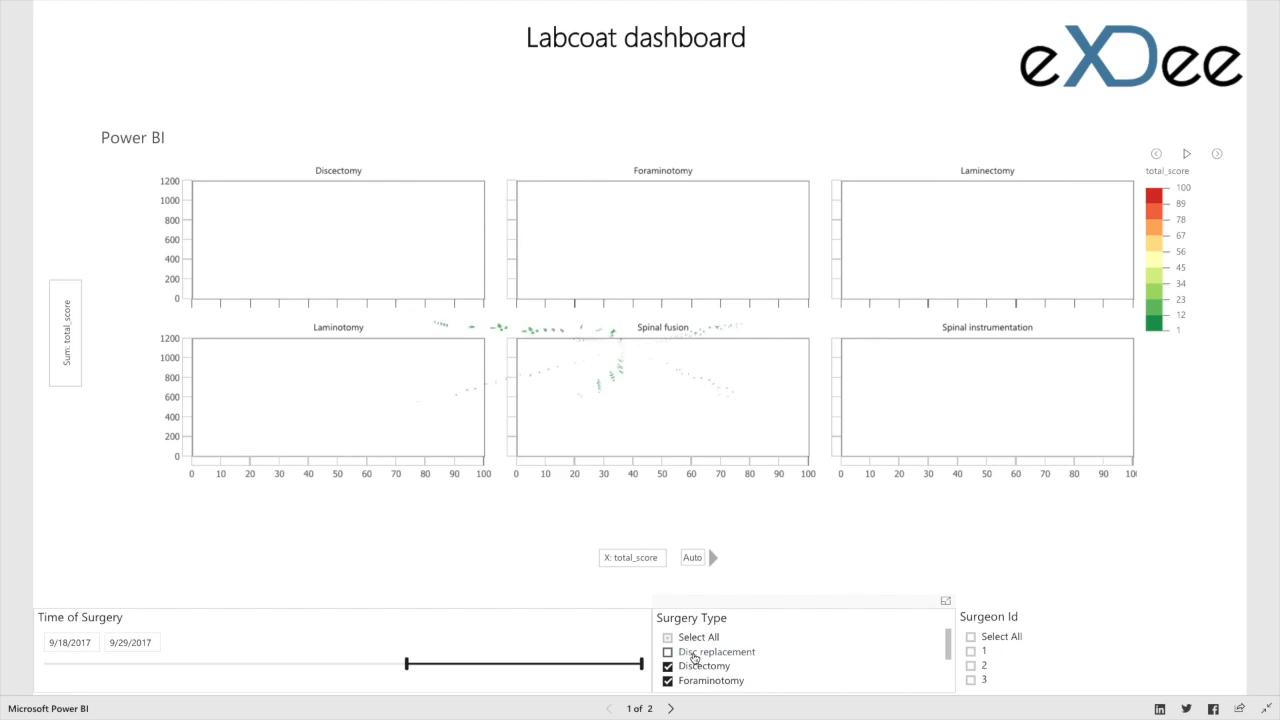
pyautogui.click(668, 652)
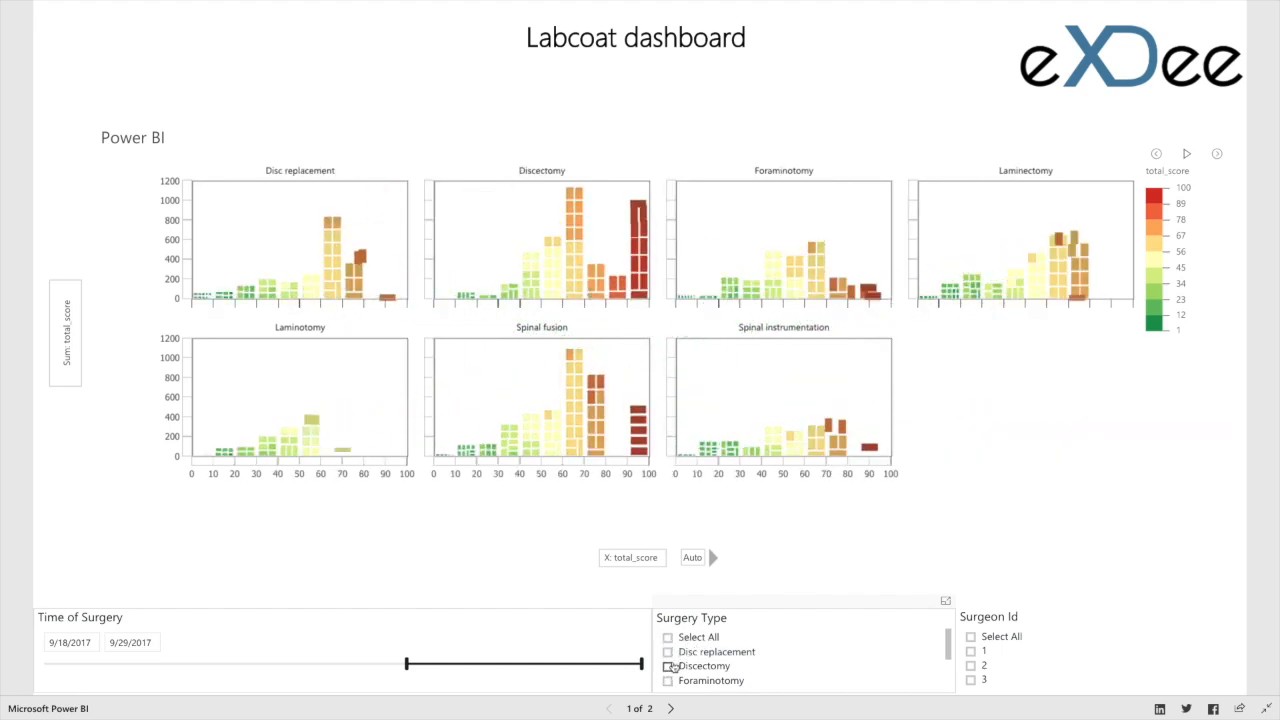
pyautogui.click(668, 666)
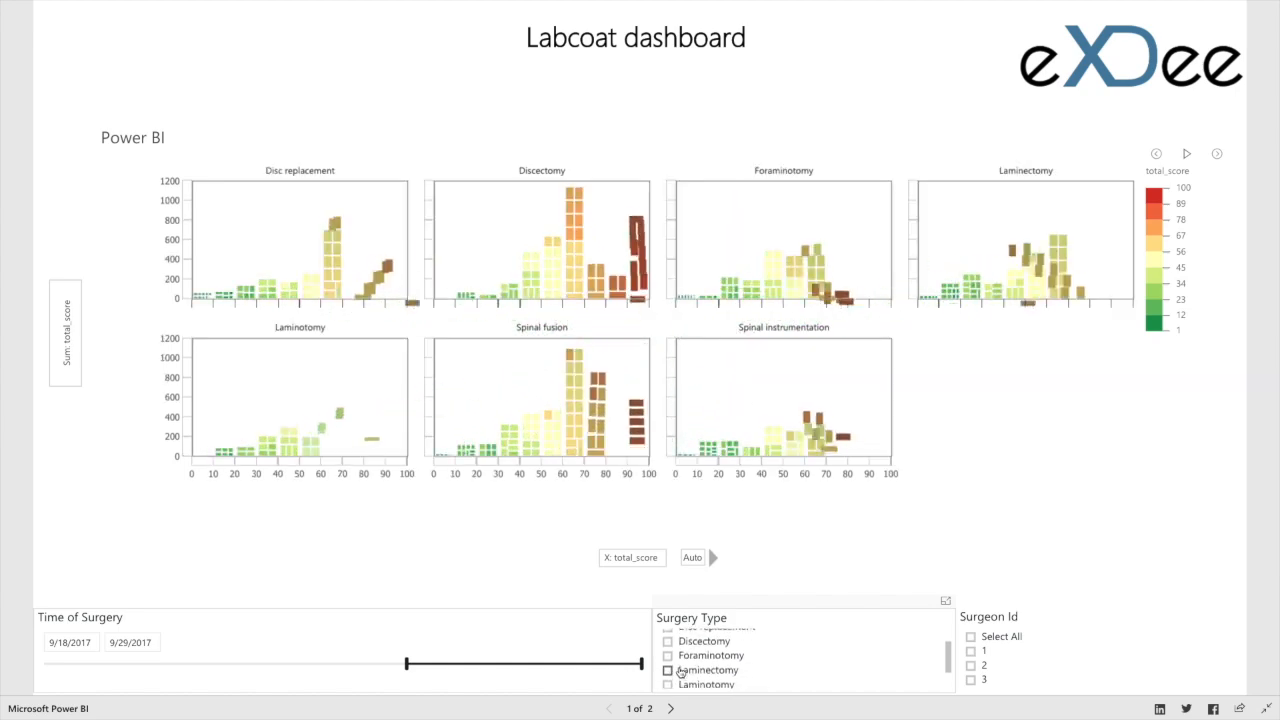
pyautogui.click(668, 672)
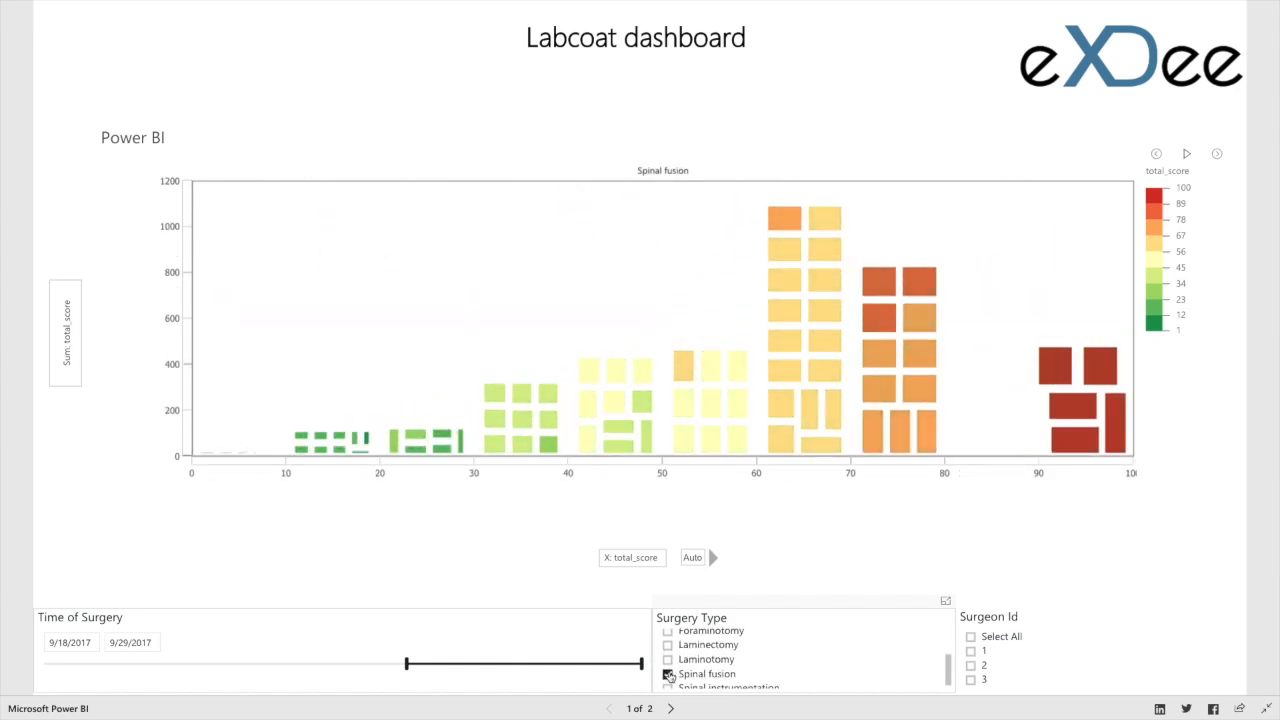
pyautogui.click(668, 672)
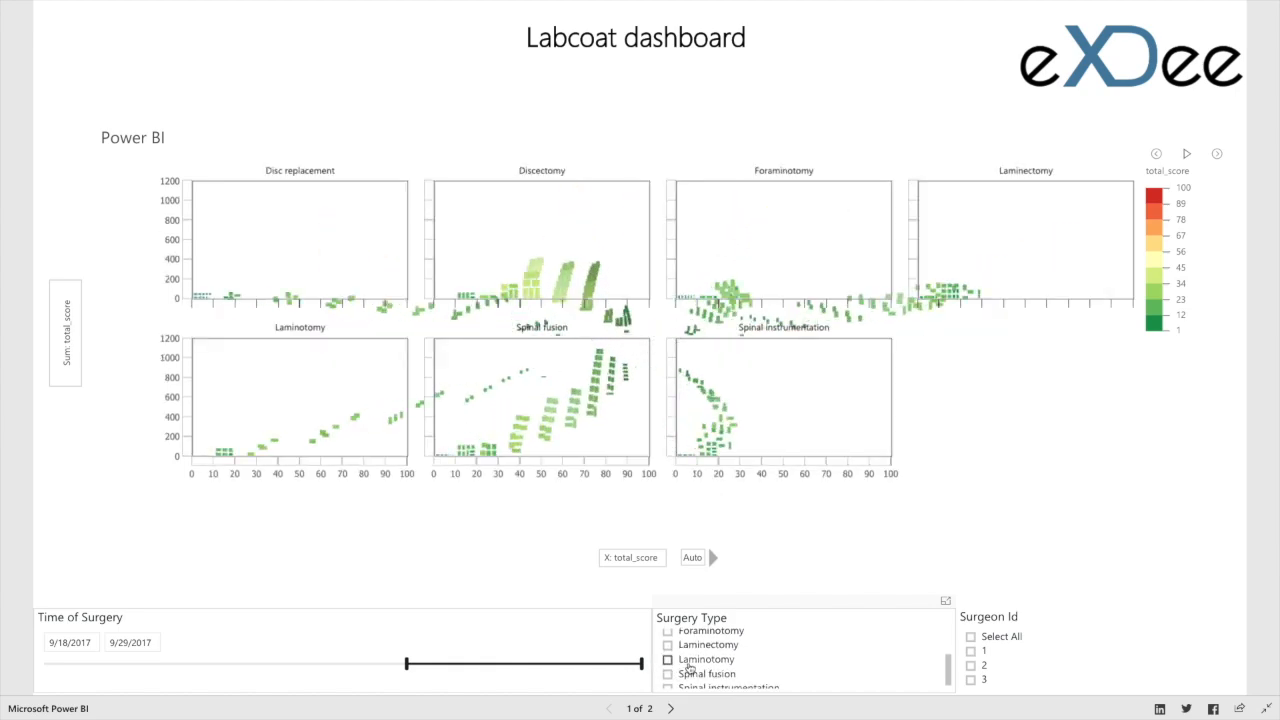
pyautogui.click(970, 652)
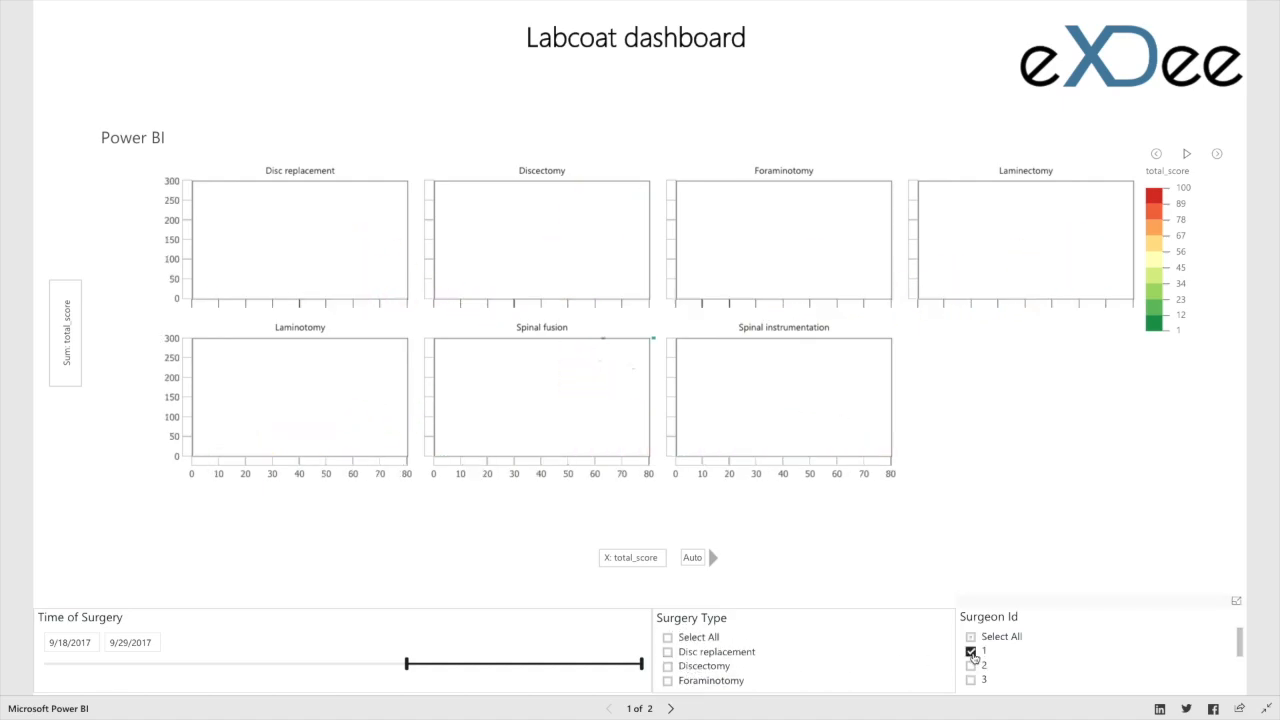
pyautogui.click(970, 666)
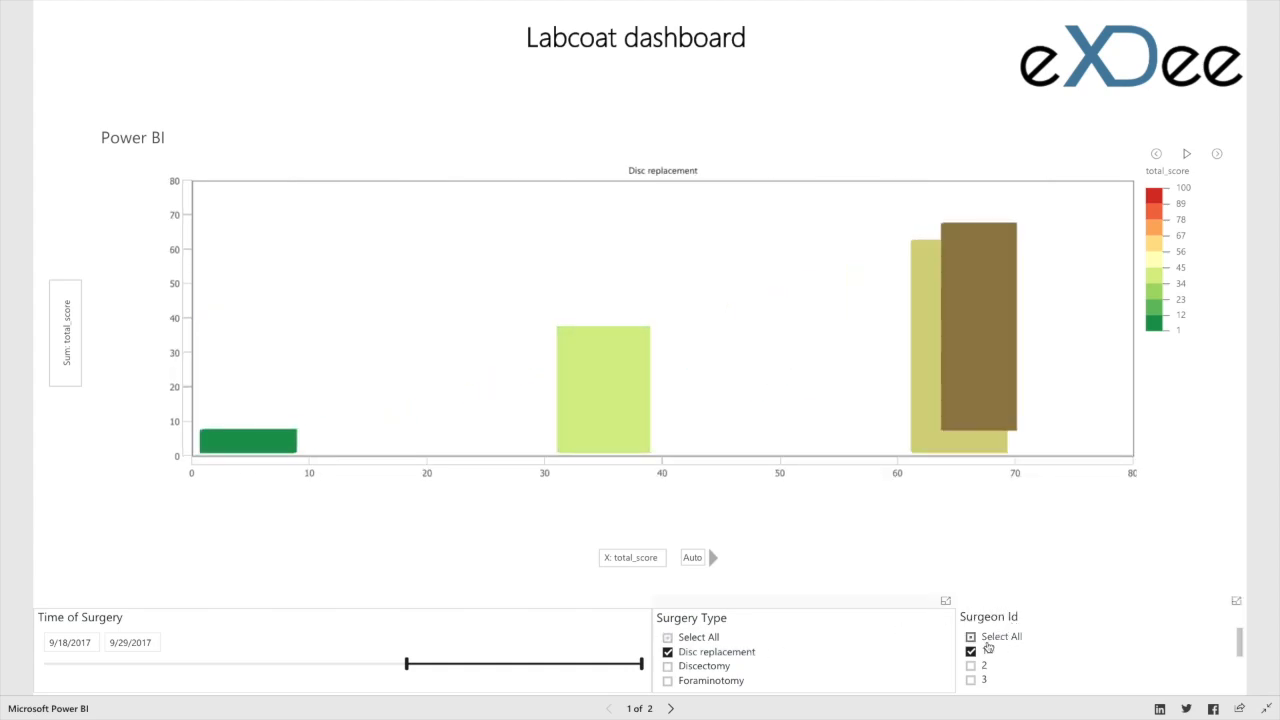
pyautogui.click(970, 664)
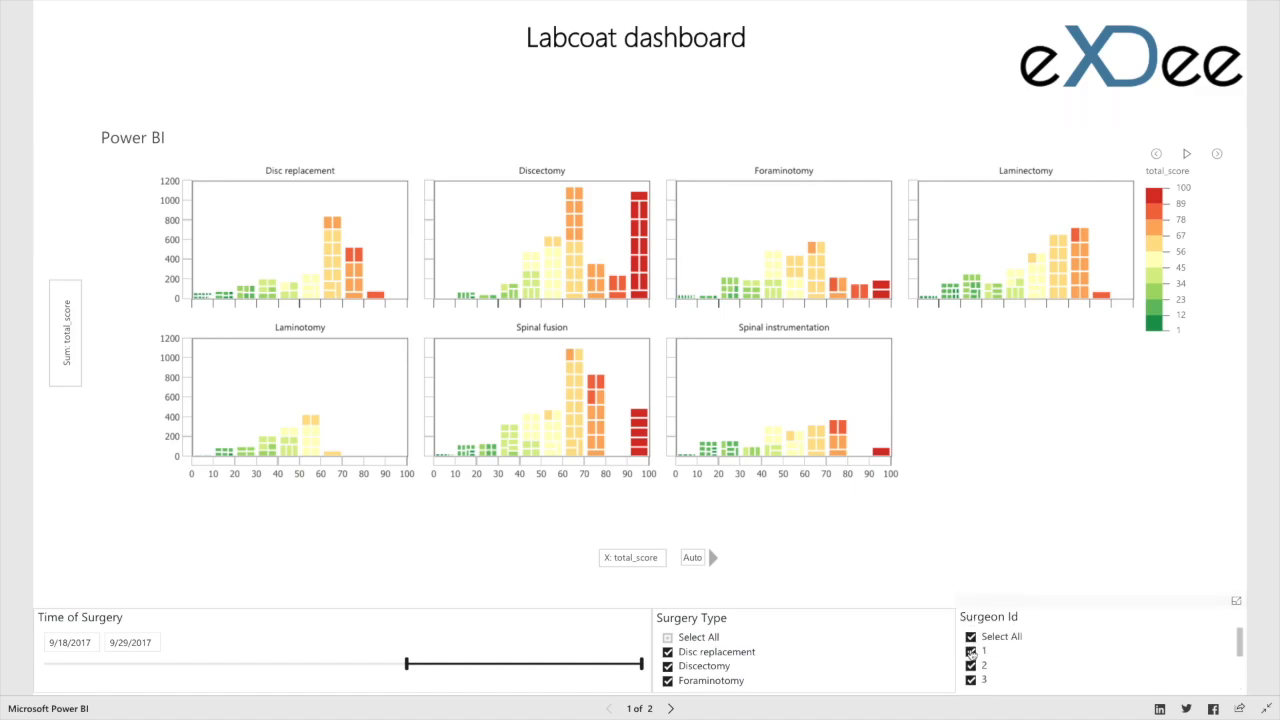
# Clear the Surgeon Id slicer after trying single-surgeon selections.
pyautogui.click(970, 636)
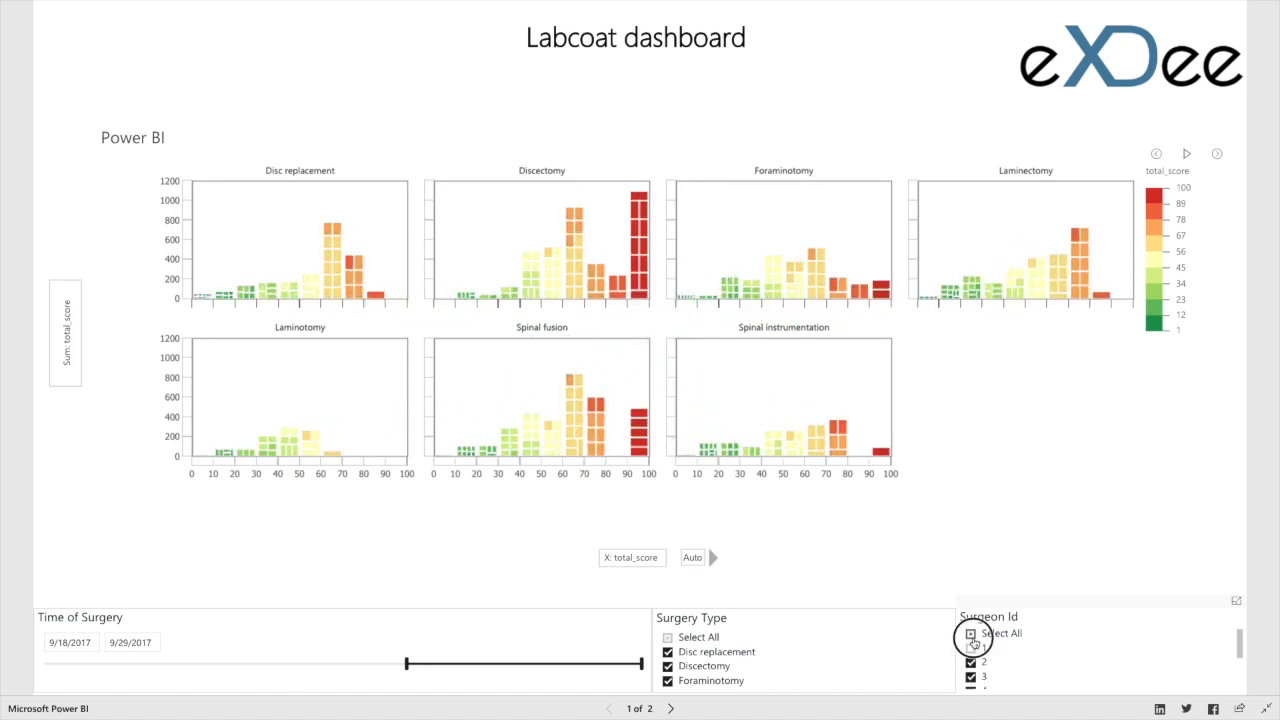
pyautogui.click(970, 652)
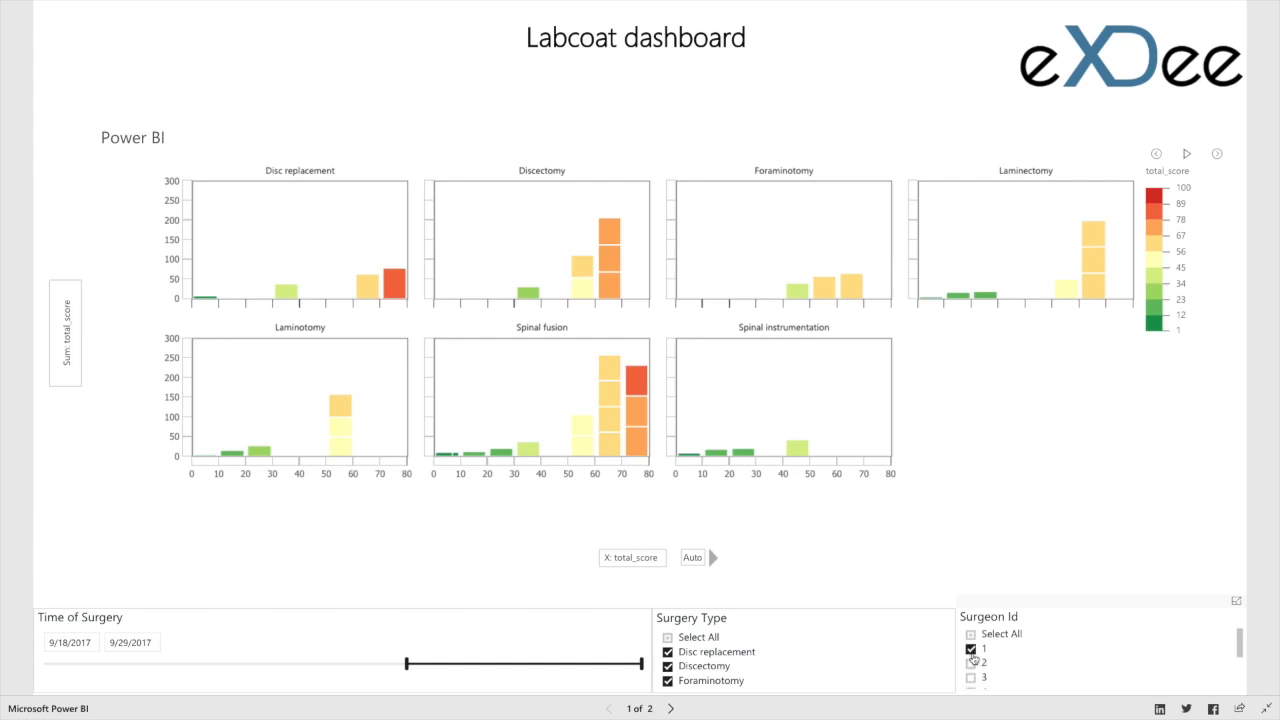
pyautogui.click(968, 648)
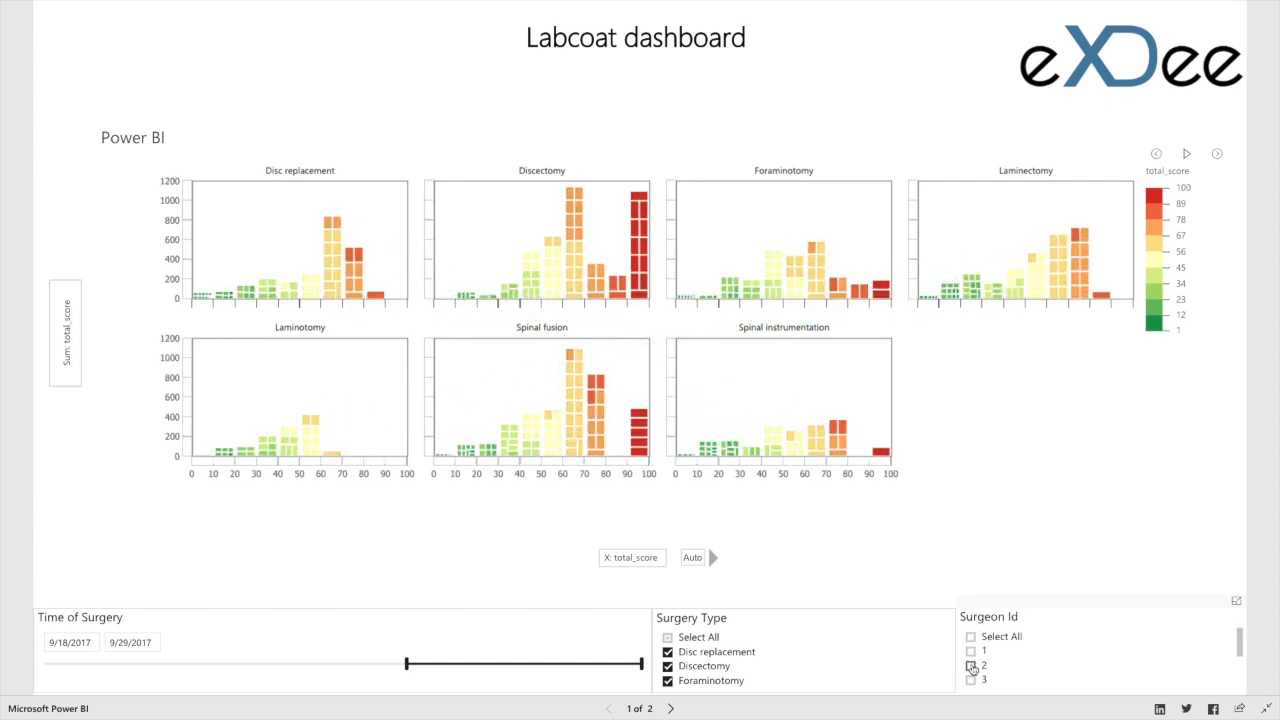
pyautogui.click(970, 666)
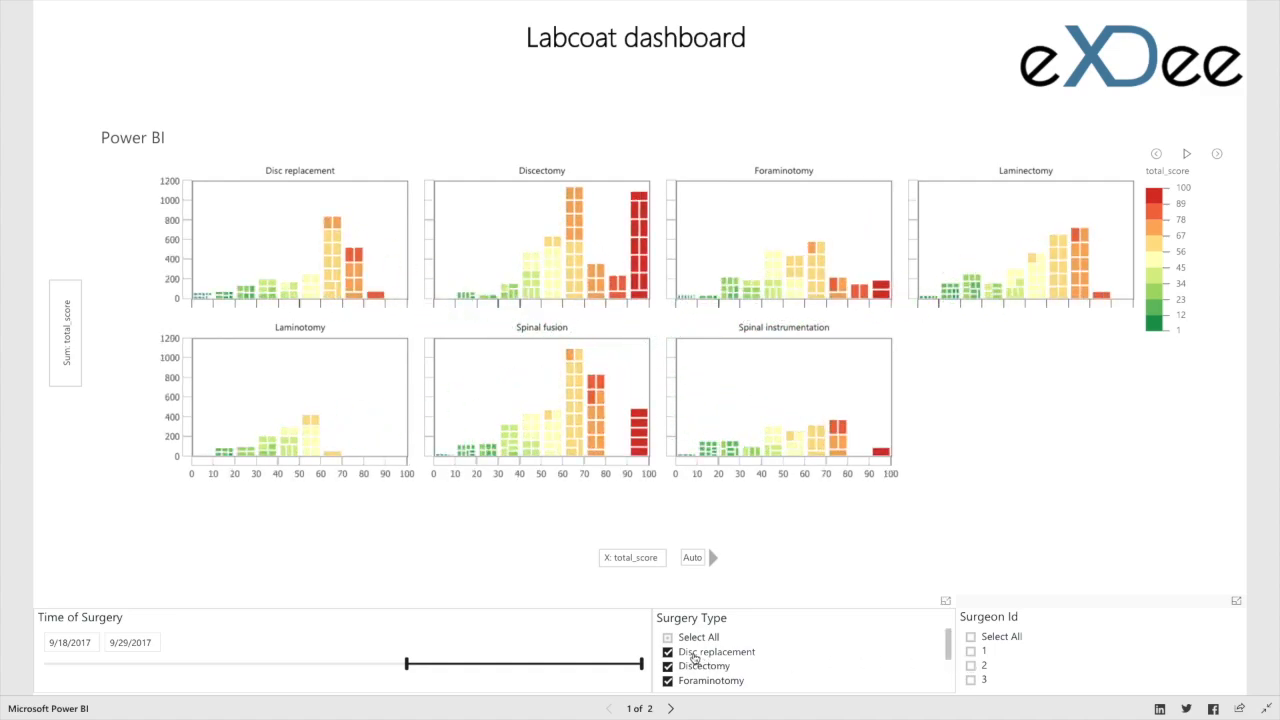
# Clear the Surgery Type slicer after Discectomy and Spinal fusion selections, moving to dashboard page 2.
pyautogui.click(668, 652)
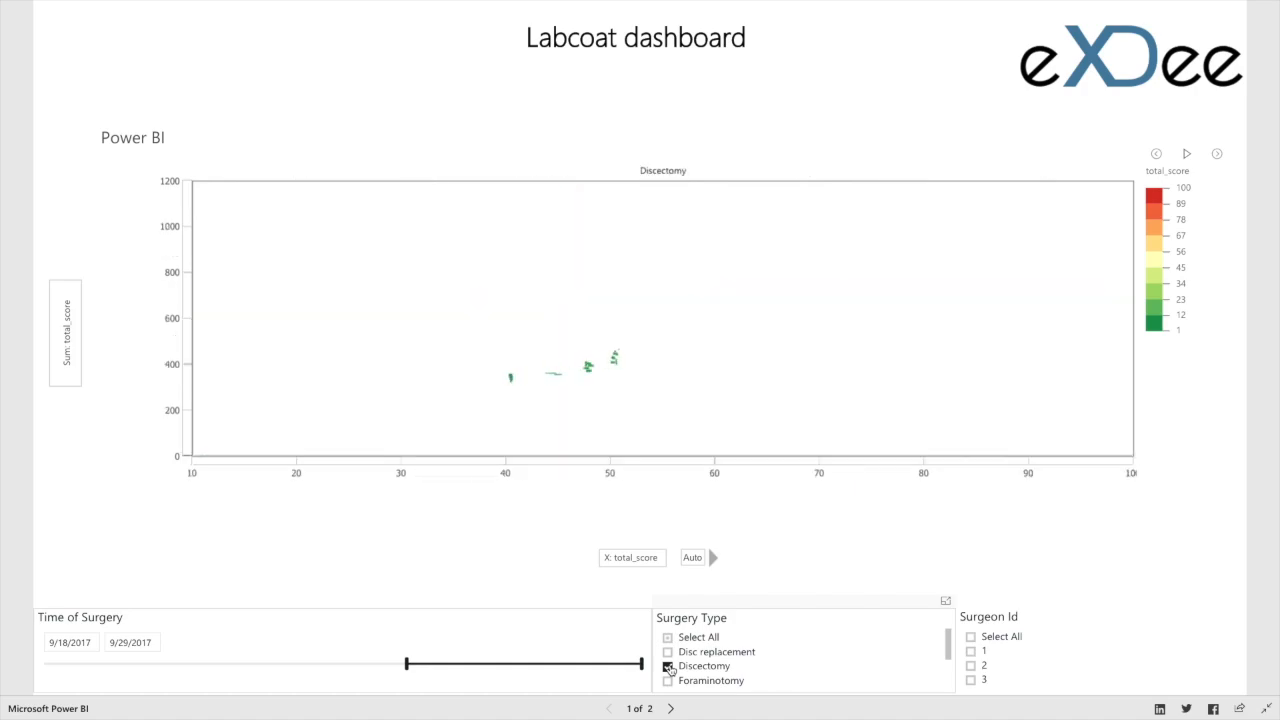
pyautogui.click(668, 666)
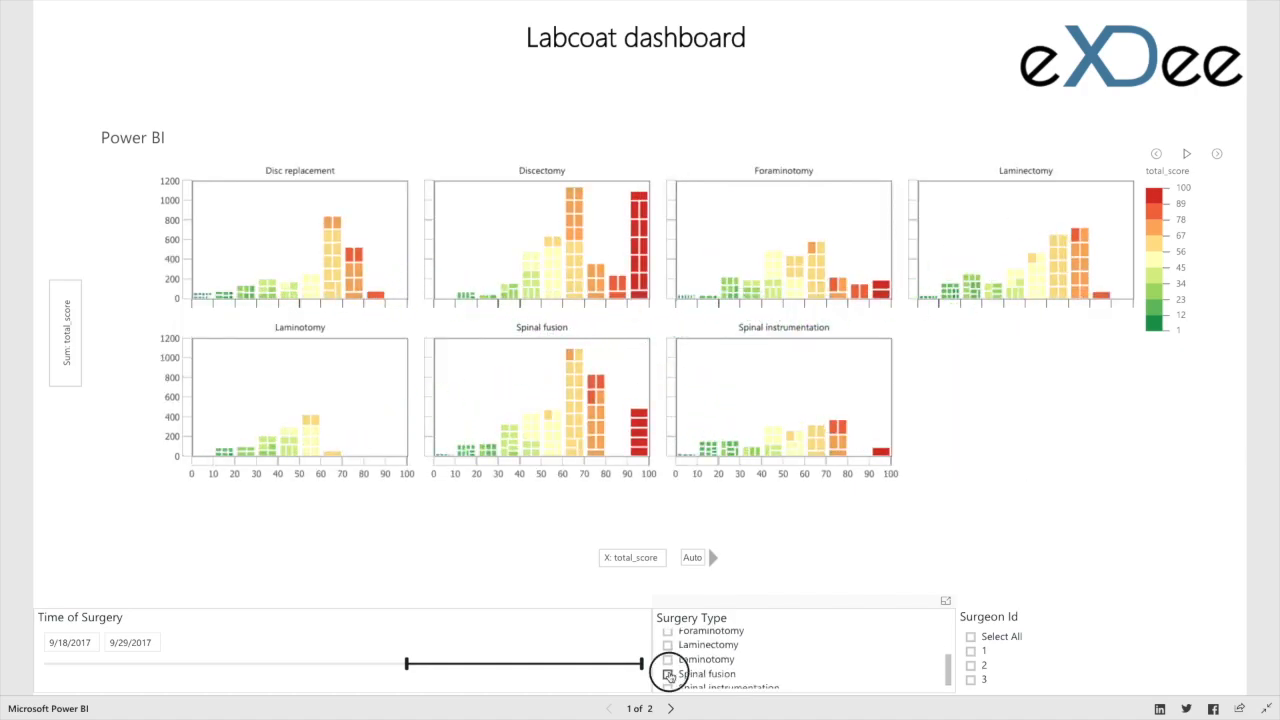
pyautogui.click(668, 672)
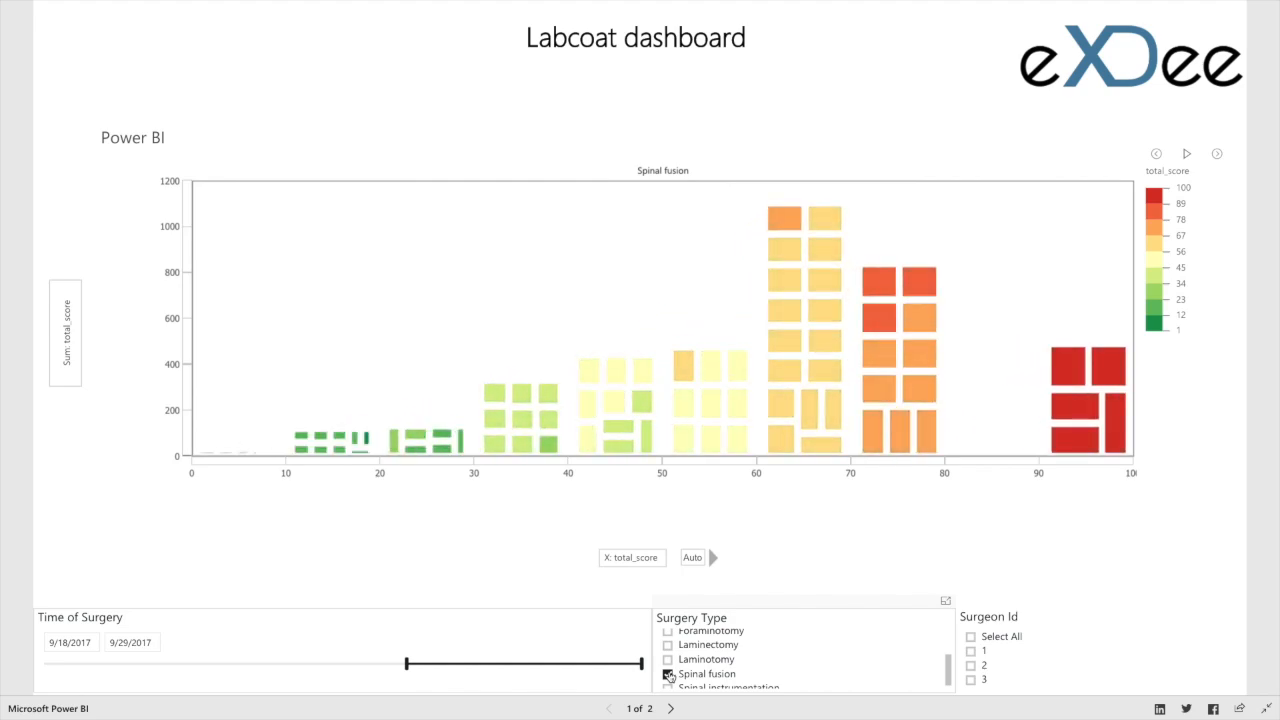
pyautogui.click(668, 672)
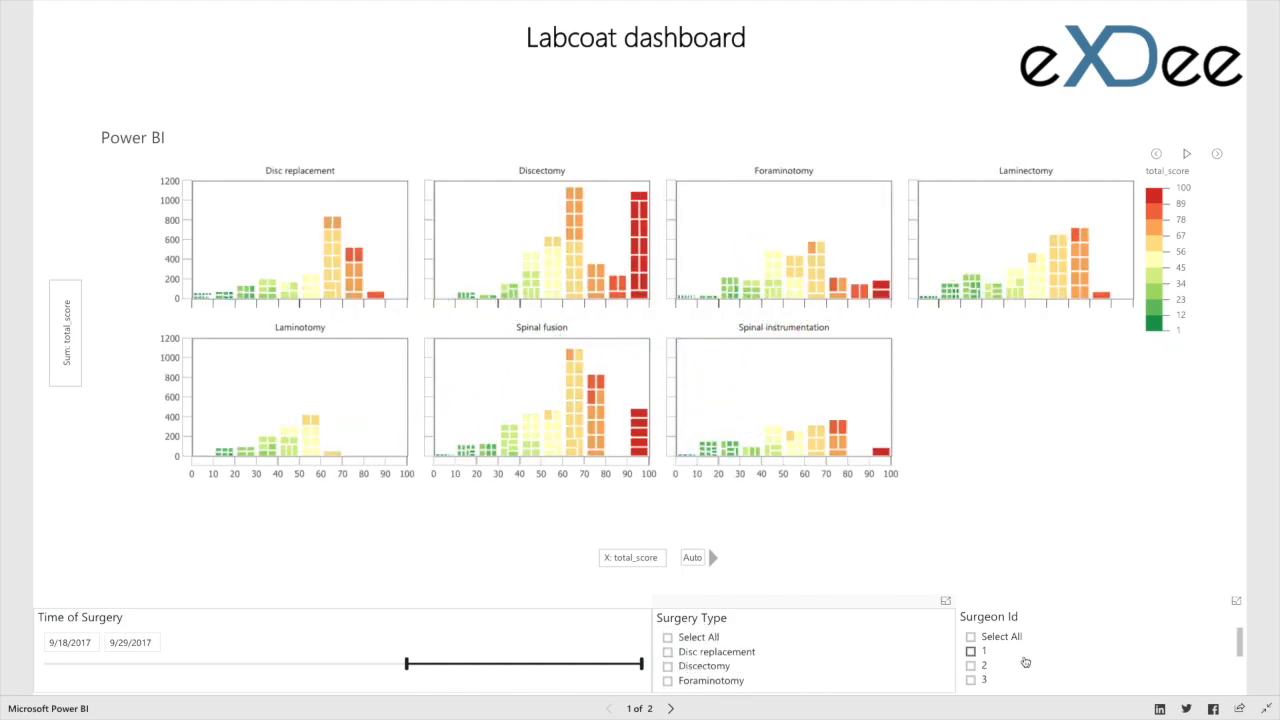
pyautogui.click(670, 708)
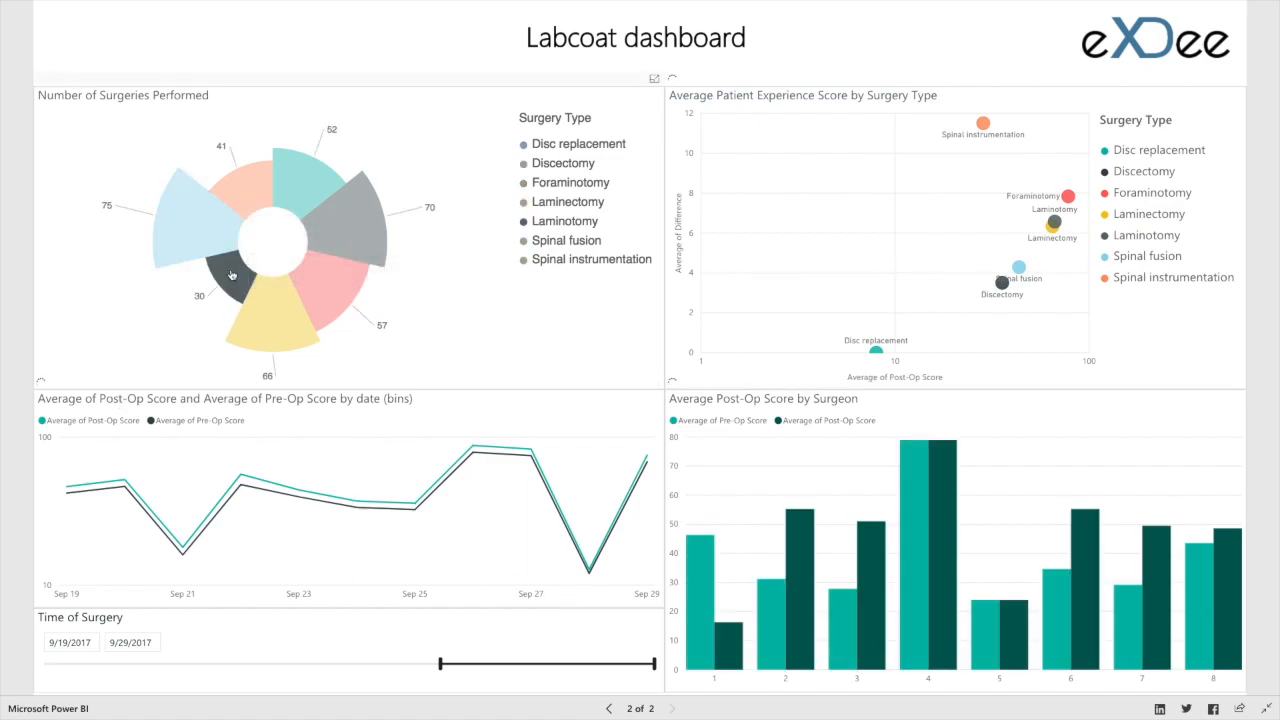
# Cross-filter page 2 by Laminotomy and Laminectomy, clear it, then narrow the Time of Surgery range.
pyautogui.click(230, 276)
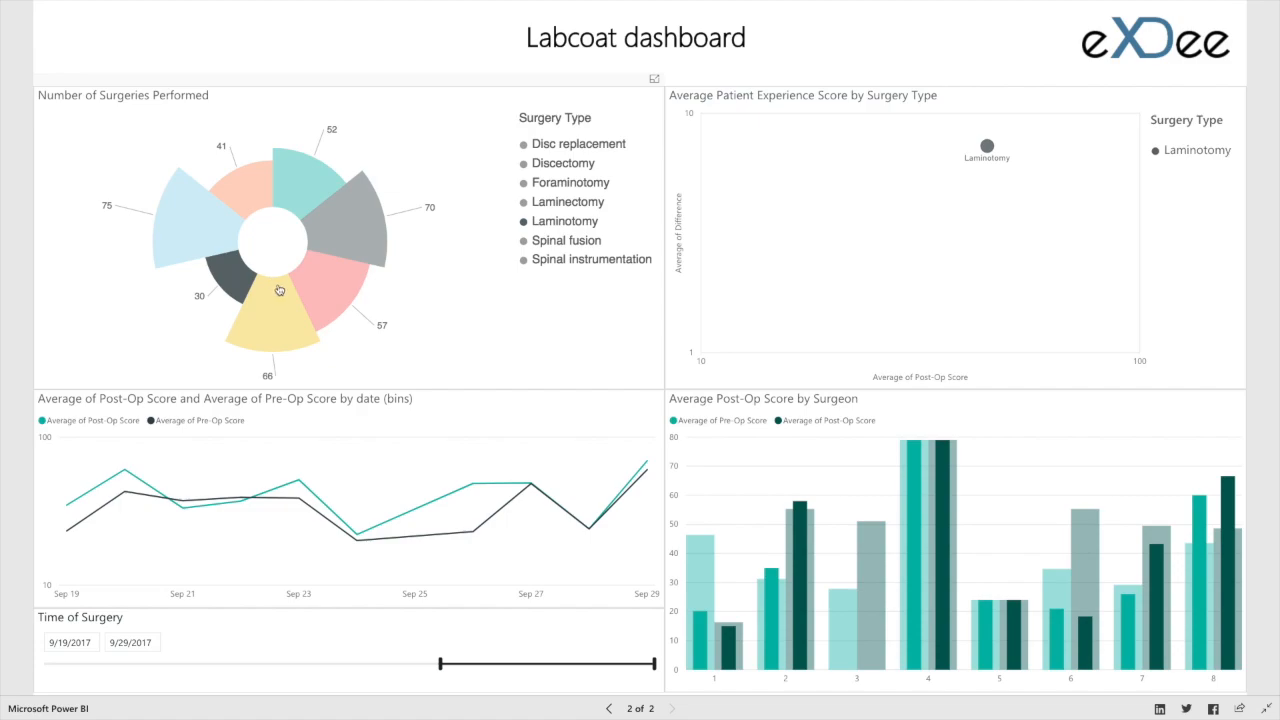
pyautogui.click(272, 308)
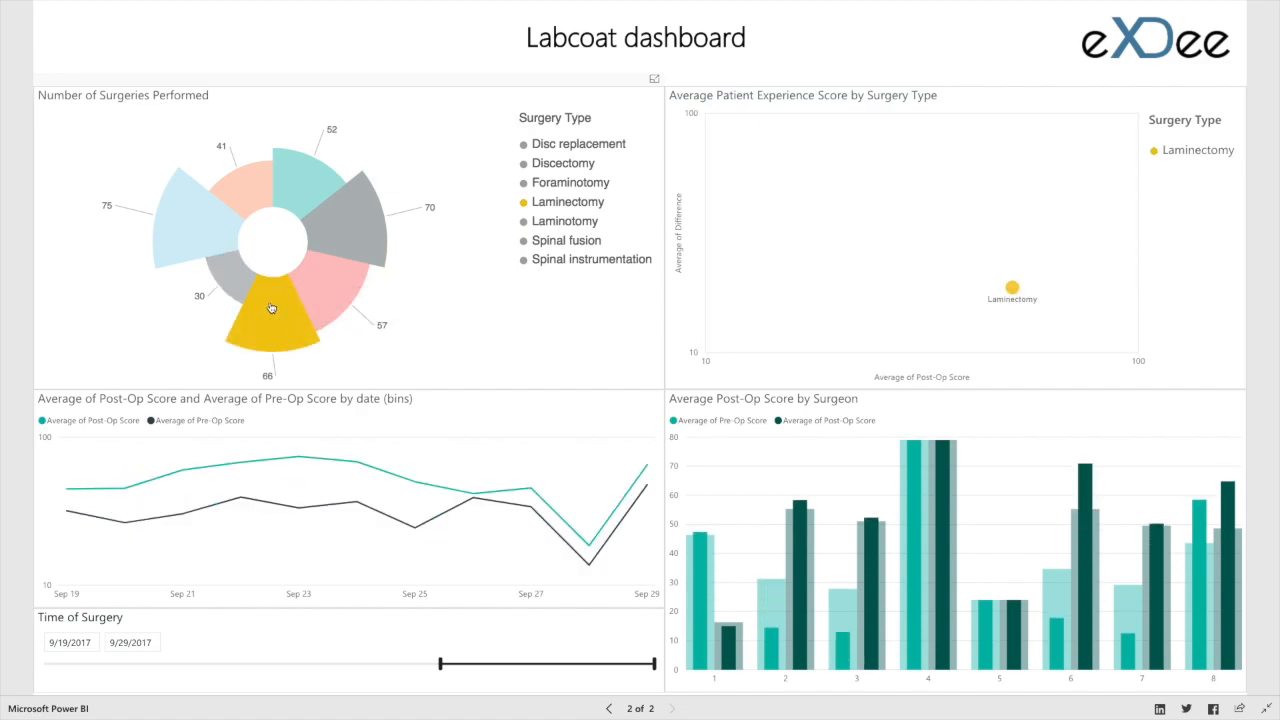
pyautogui.moveTo(340, 284)
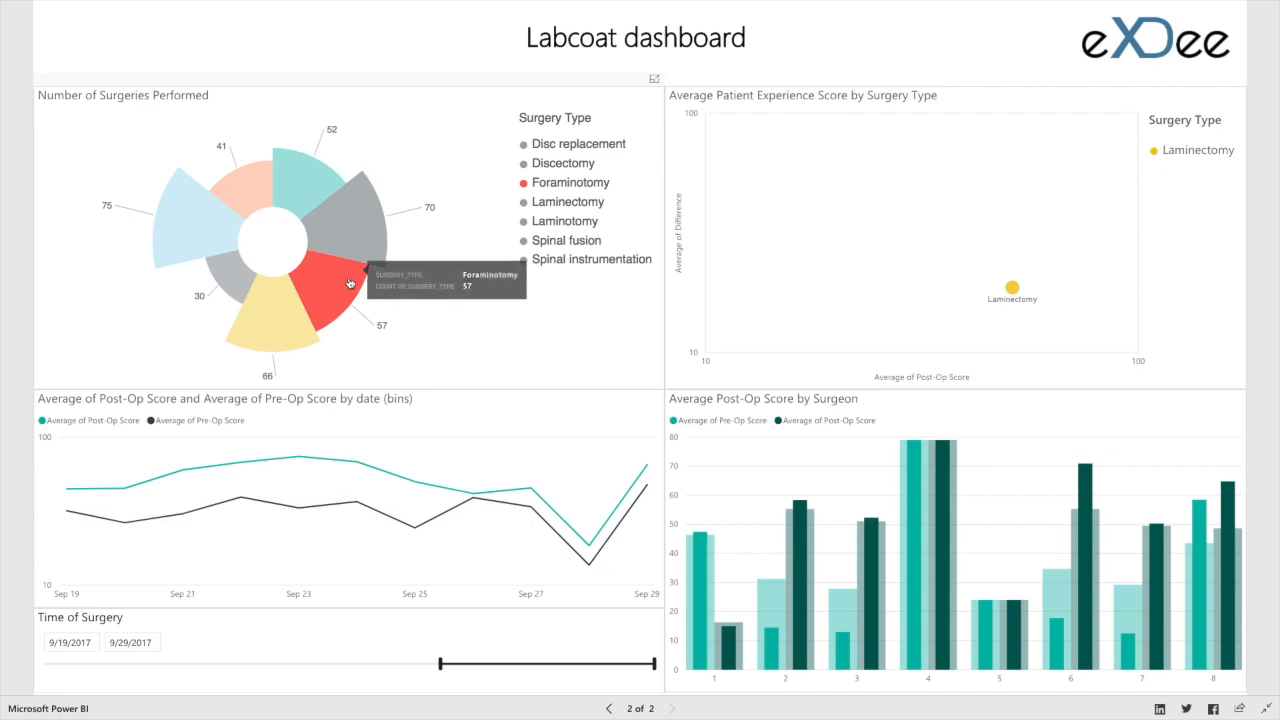
pyautogui.click(340, 228)
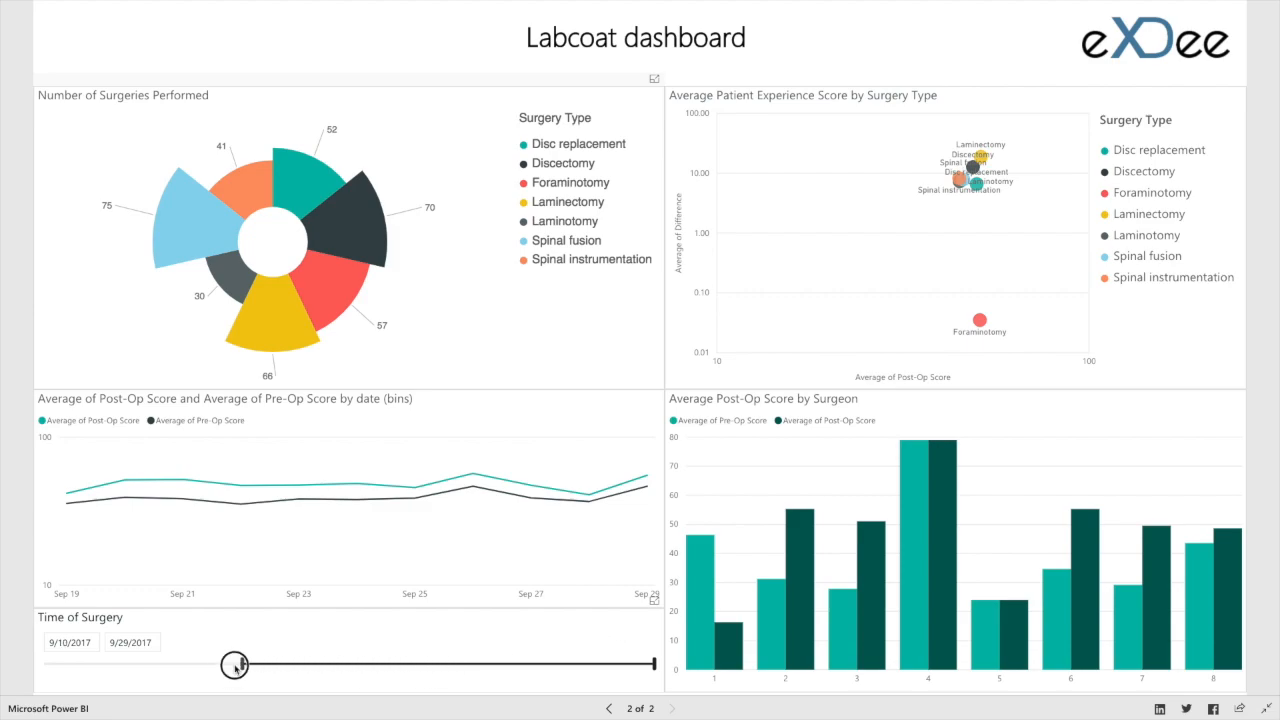
pyautogui.moveTo(236, 664); pyautogui.dragTo(300, 664)
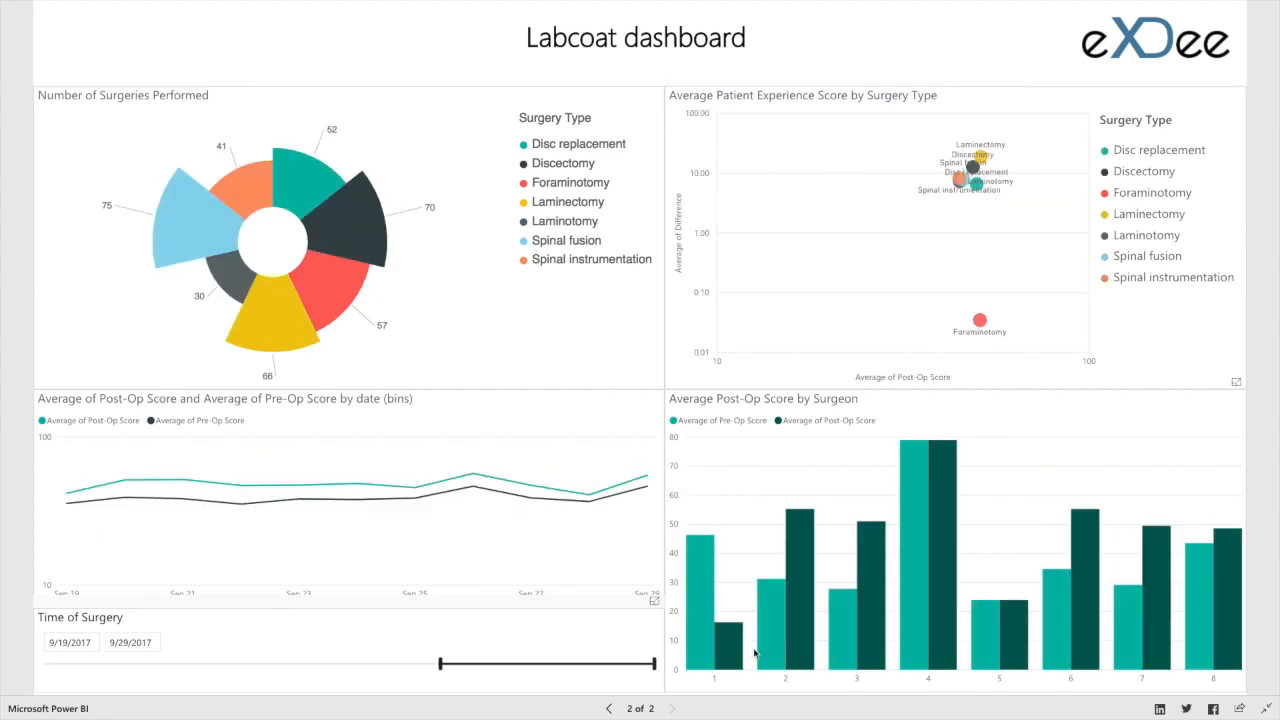
pyautogui.moveTo(704, 620)
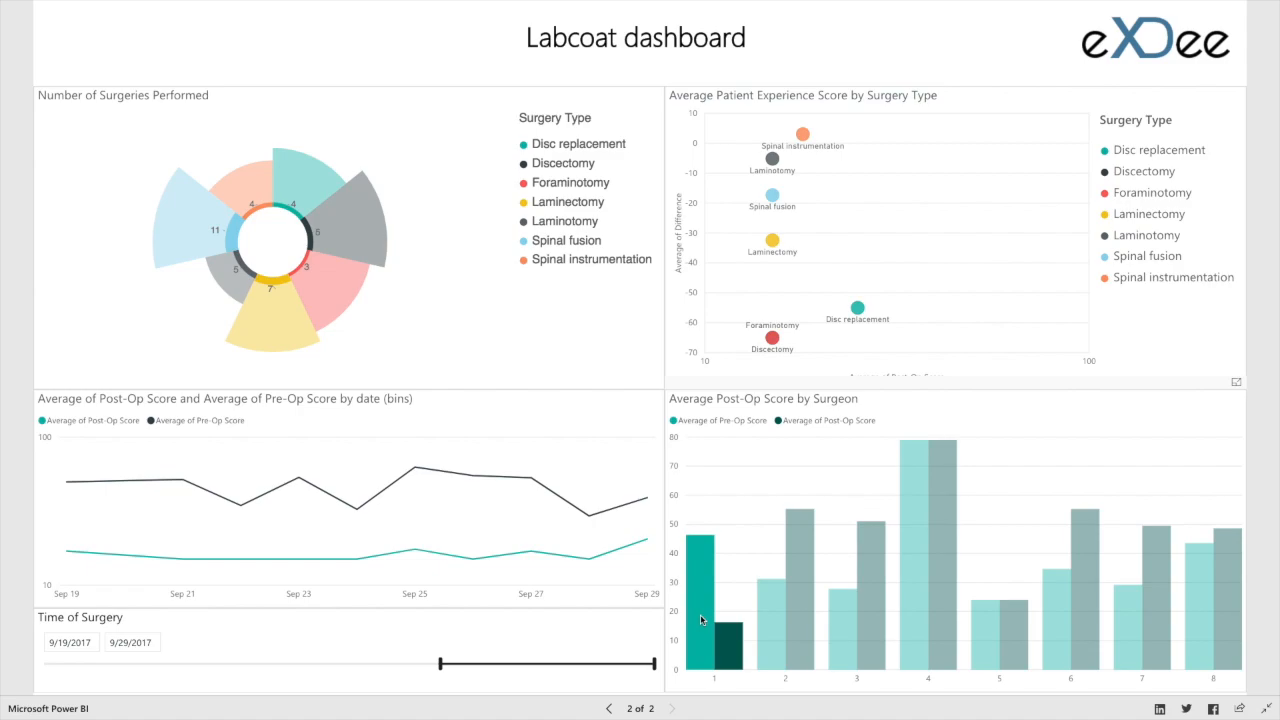
pyautogui.moveTo(792, 612)
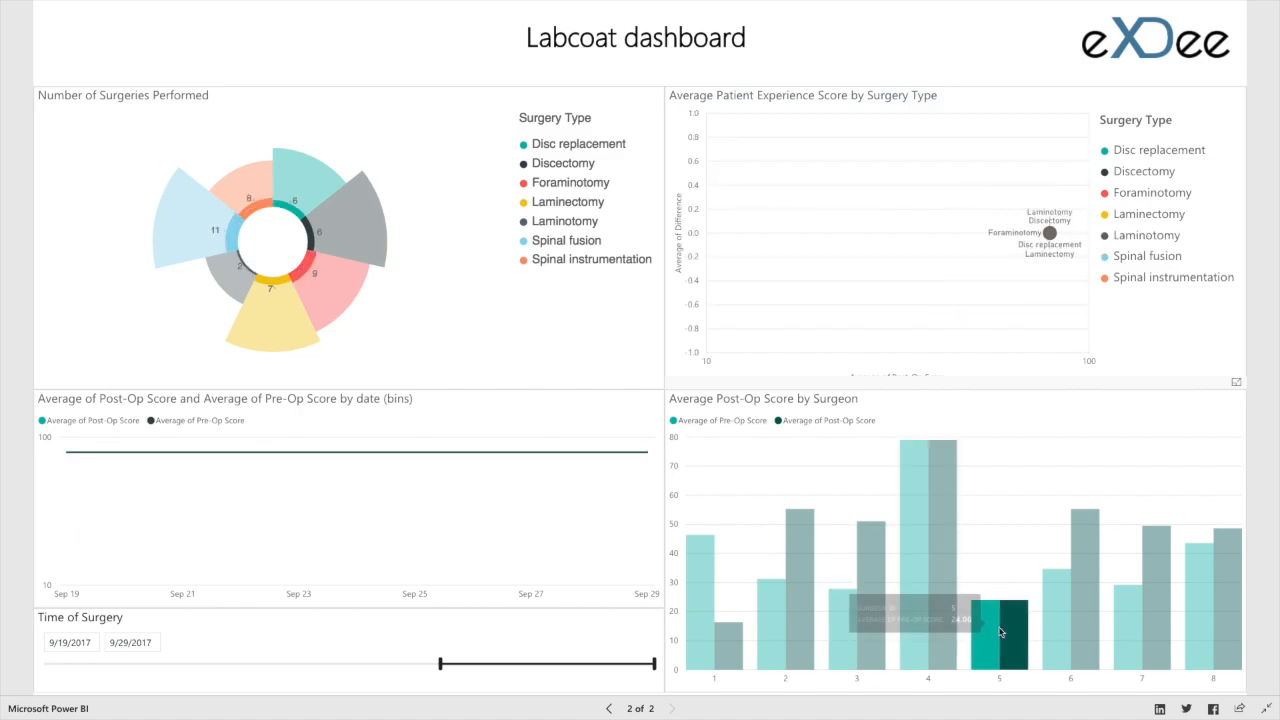
pyautogui.moveTo(1076, 626)
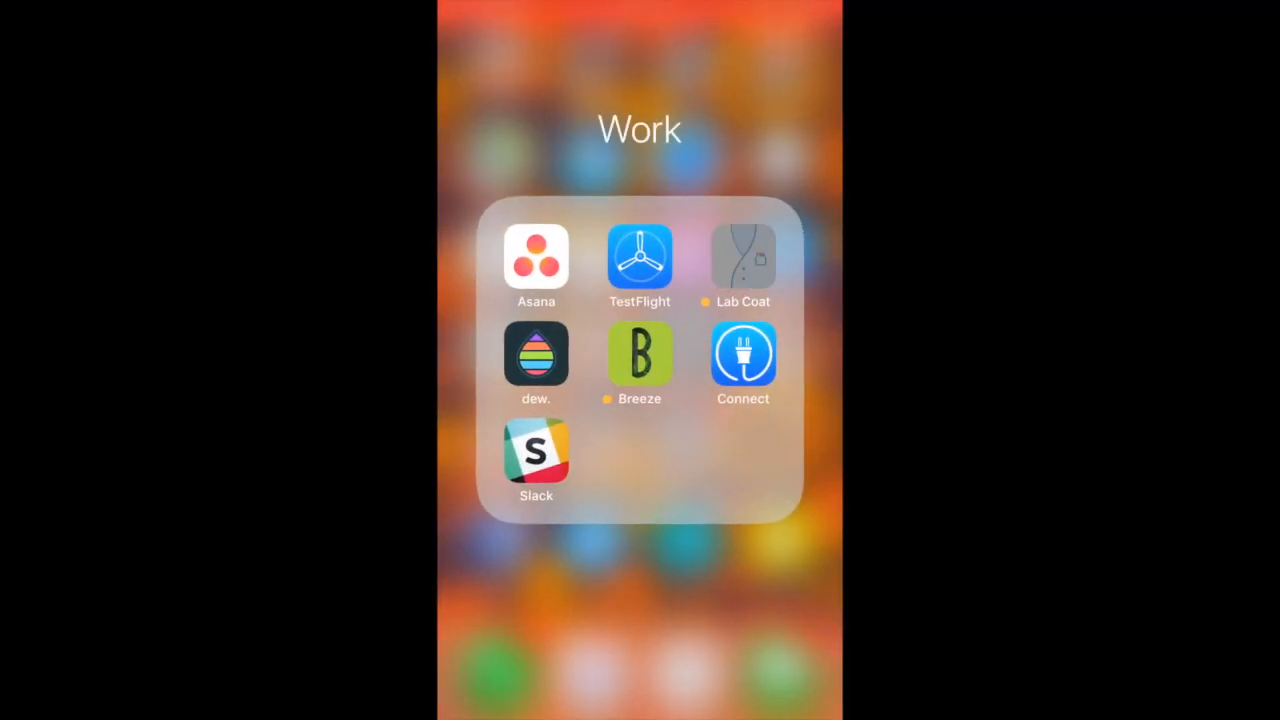
# Launch the Lab Coat app to its Demographics check-in screen.
pyautogui.click(640, 356)
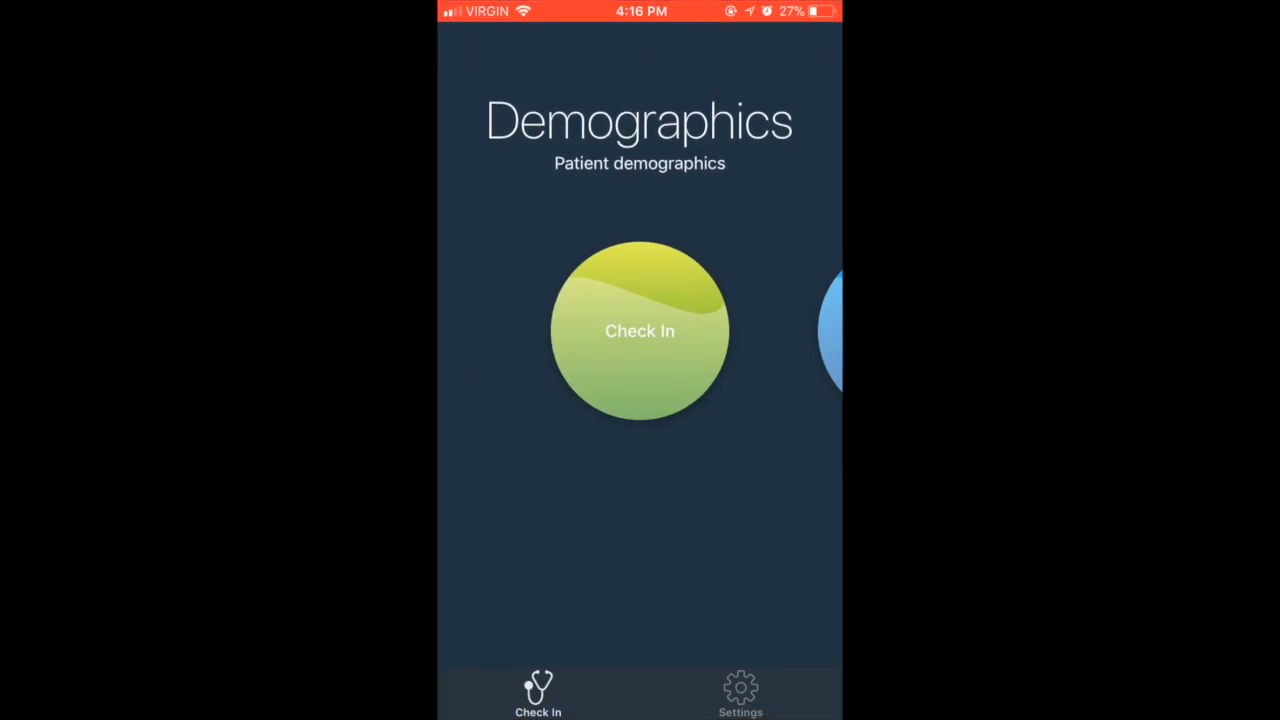